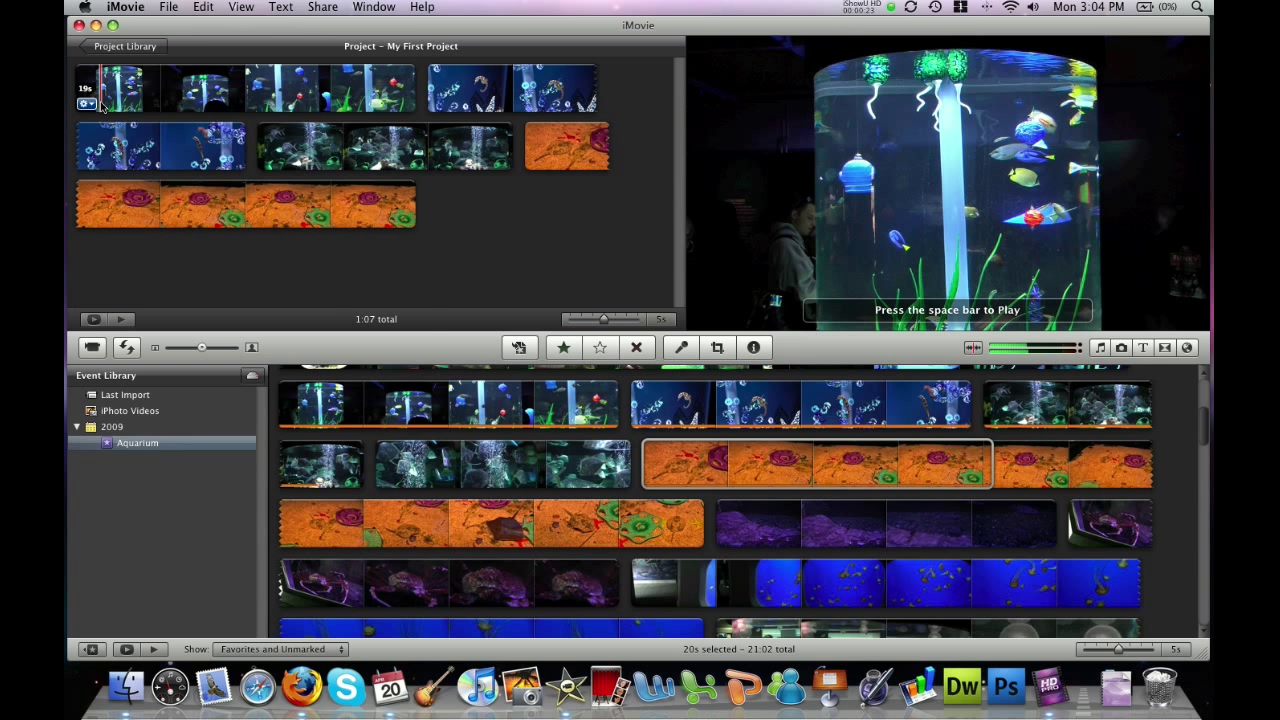
Select the first aquarium clip in the project for adjustment
{"action": "left_click", "coordinate": [84, 104]}
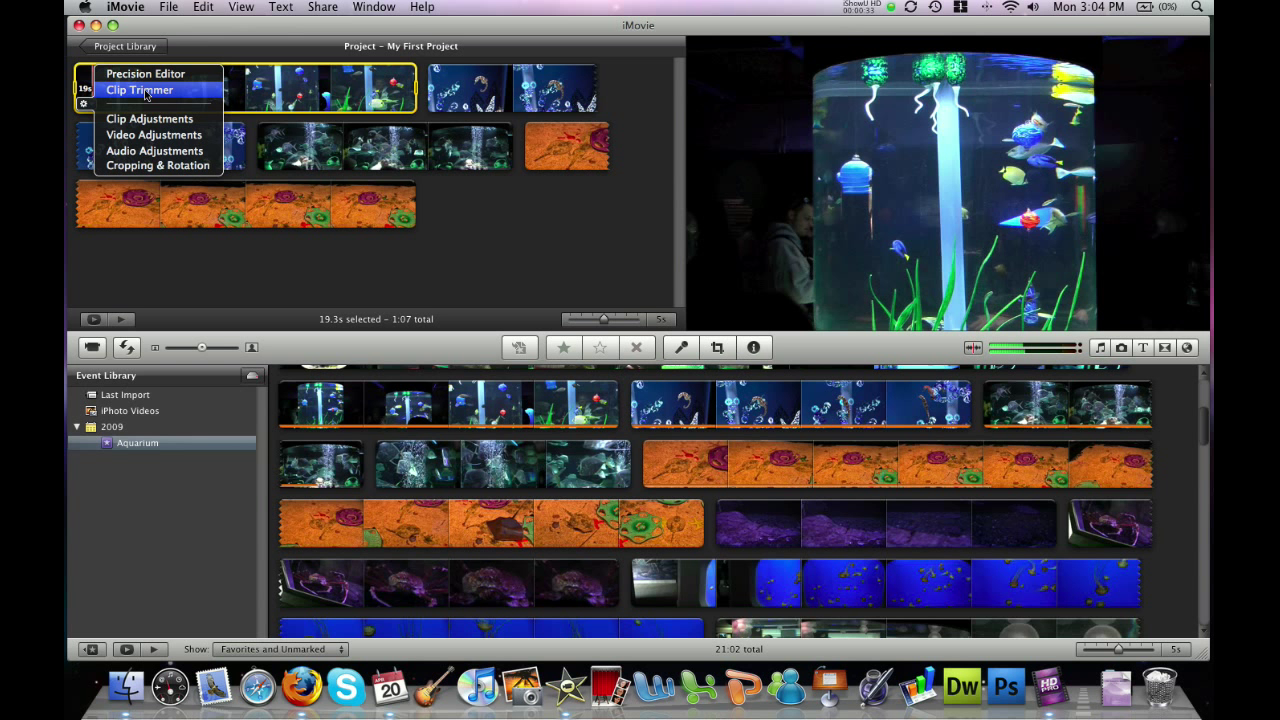
{"action": "mouse_move", "coordinate": [156, 136]}
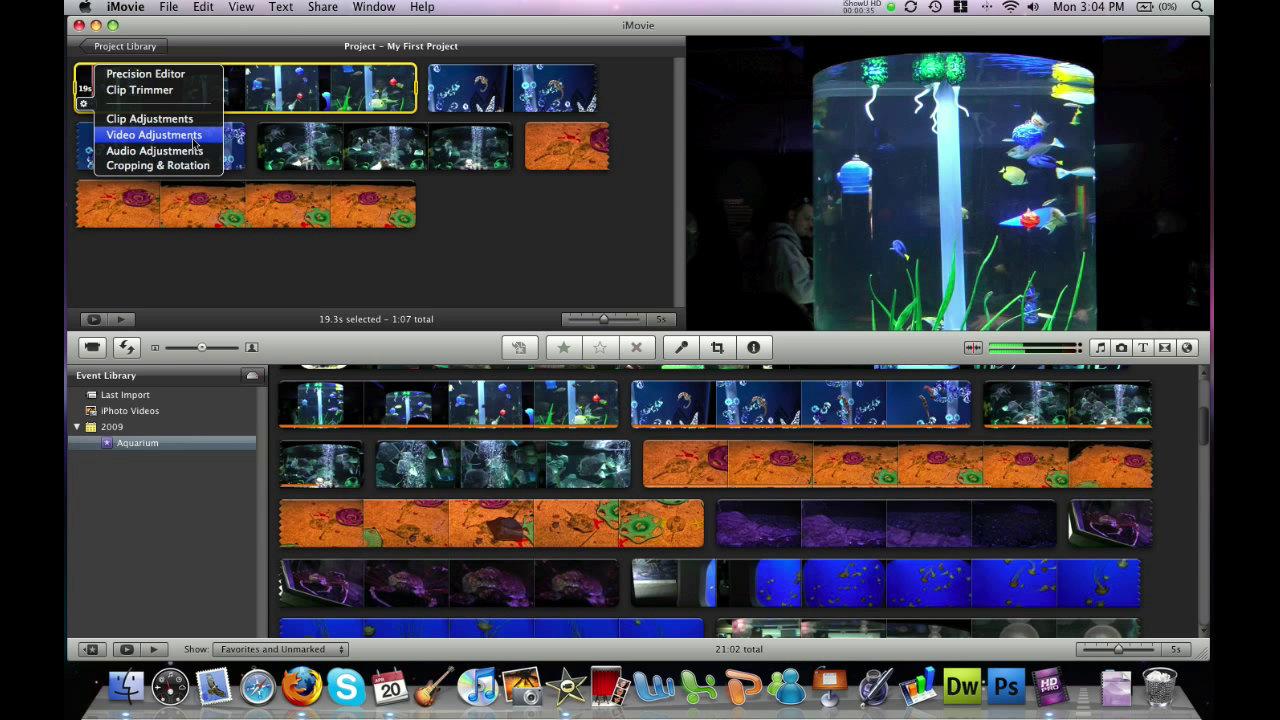
{"action": "mouse_move", "coordinate": [154, 150]}
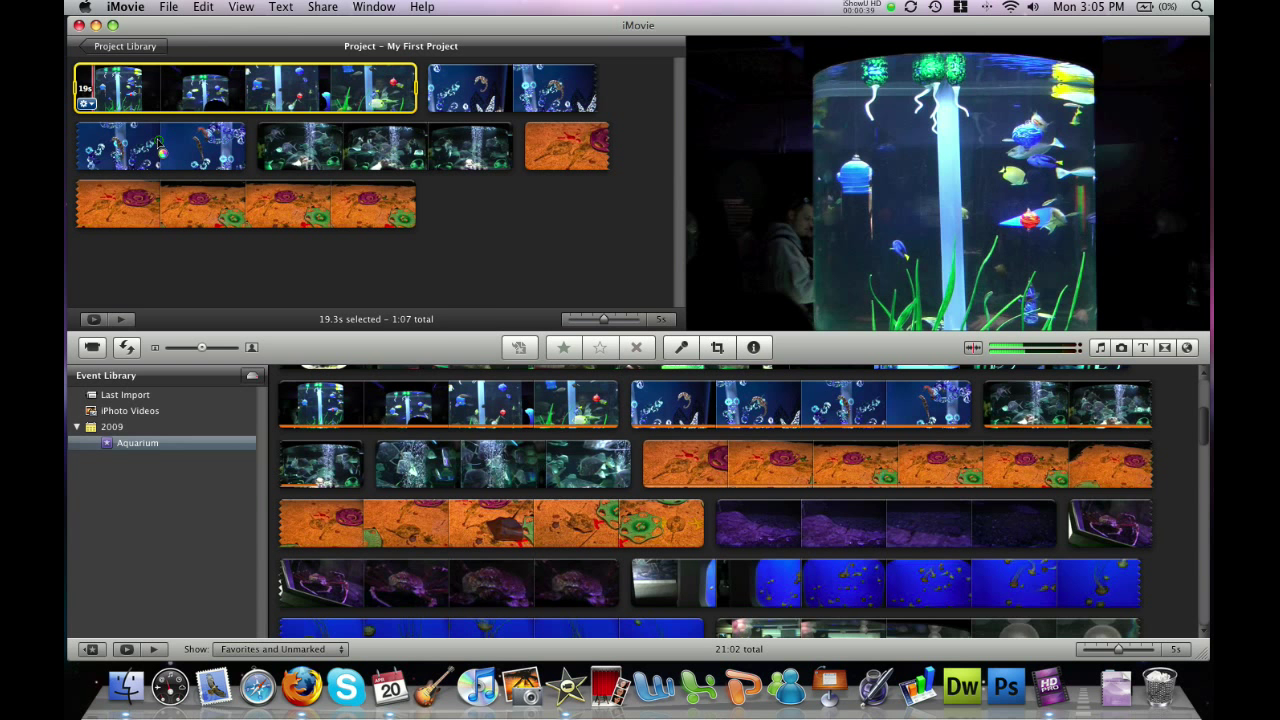
Bring up the first clip's Video adjustments and try saturation values between roughly 90% and 196%
{"action": "left_click", "coordinate": [752, 348]}
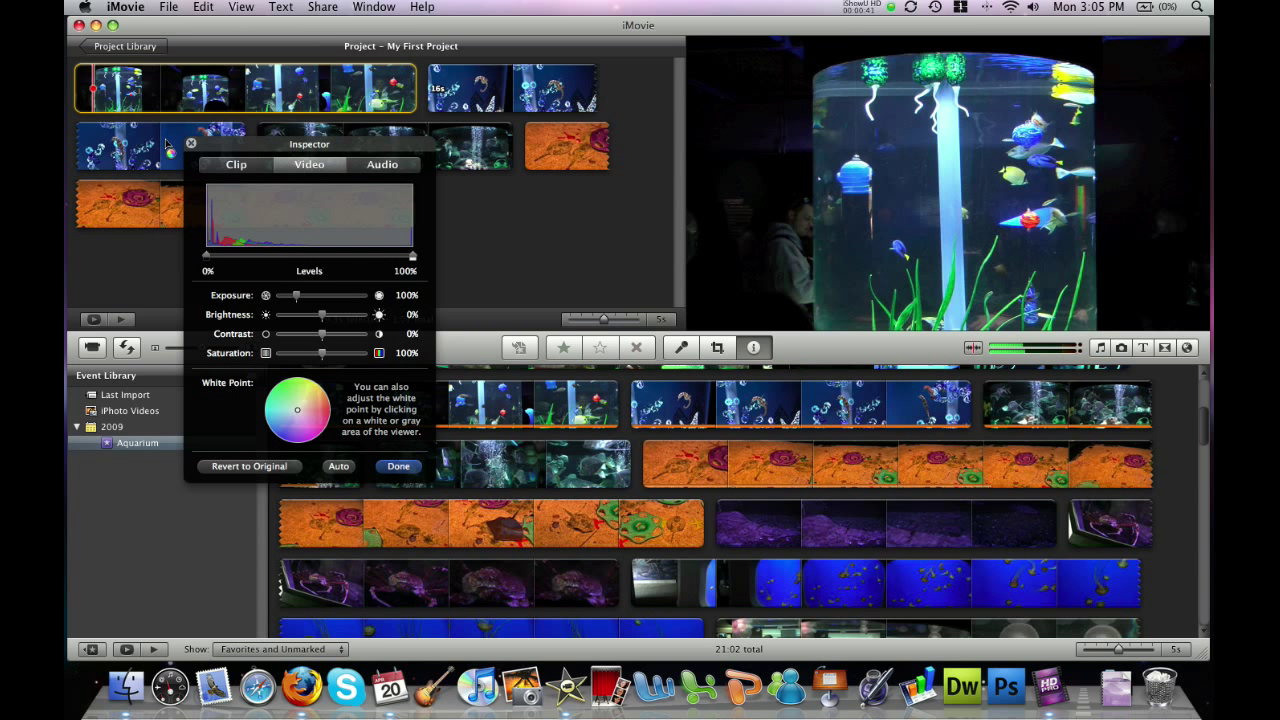
{"action": "mouse_move", "coordinate": [248, 178]}
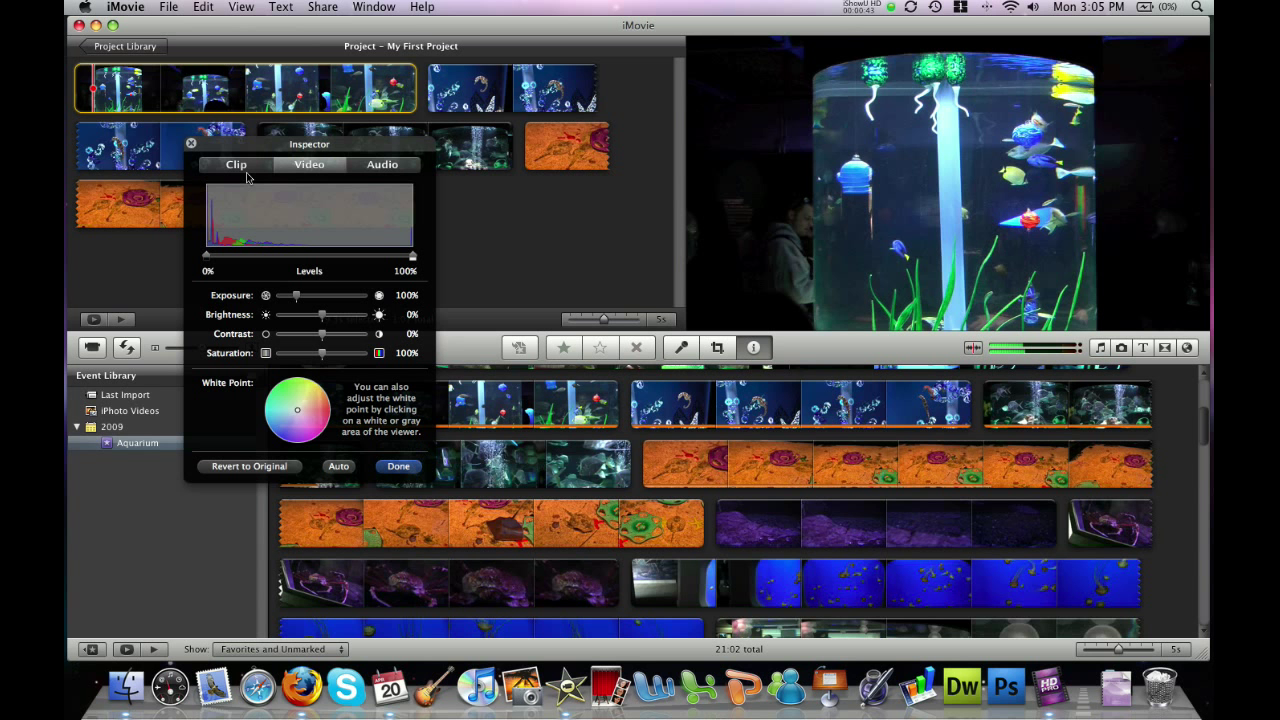
{"action": "mouse_move", "coordinate": [284, 274]}
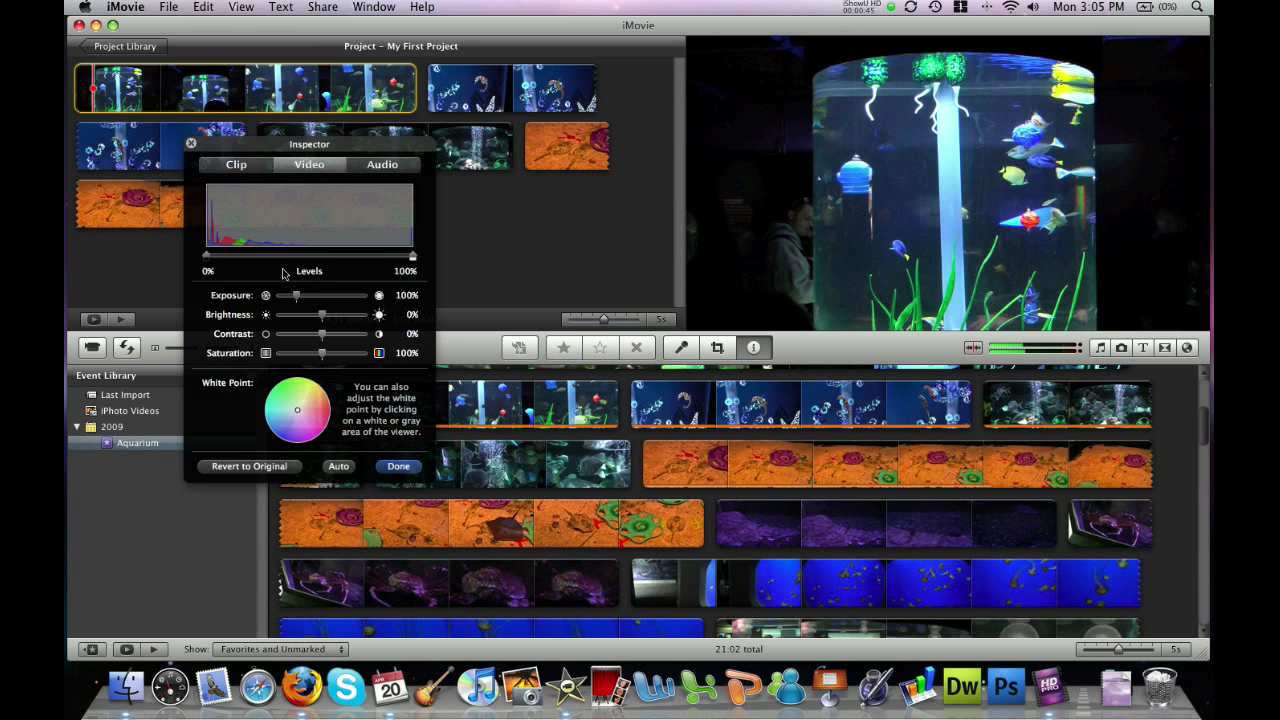
{"action": "mouse_move", "coordinate": [220, 308]}
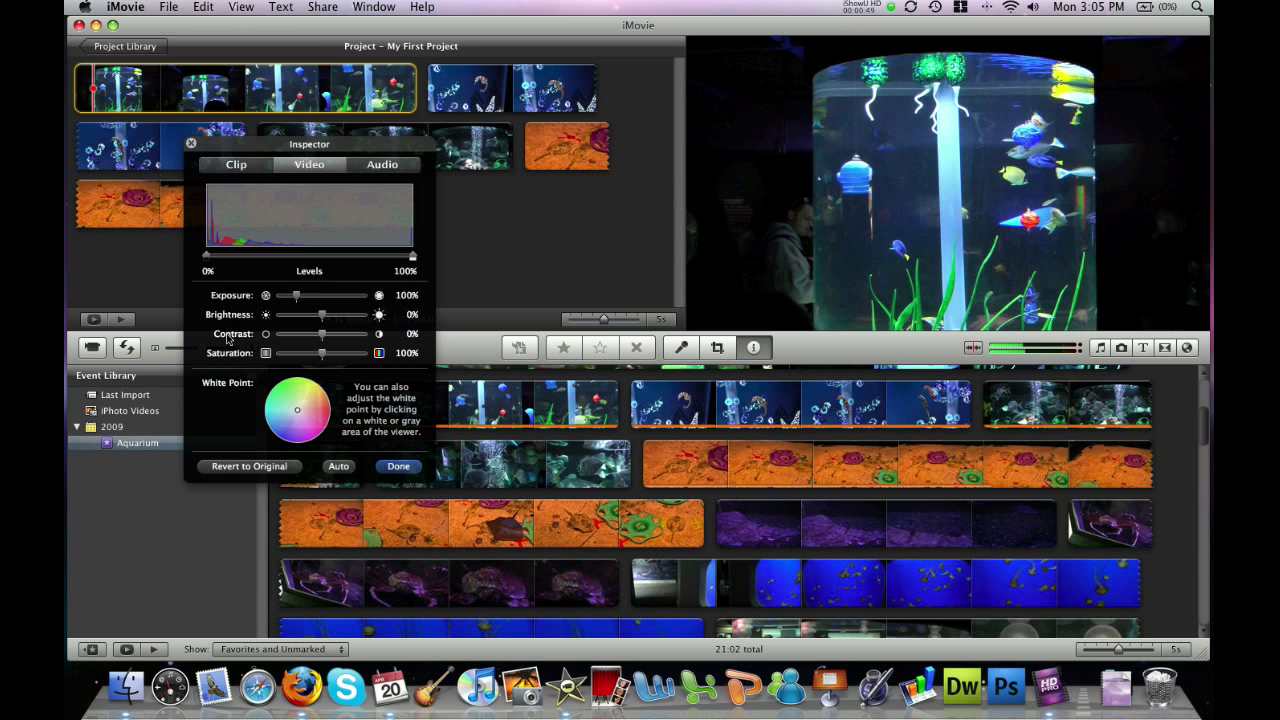
{"action": "mouse_move", "coordinate": [228, 352]}
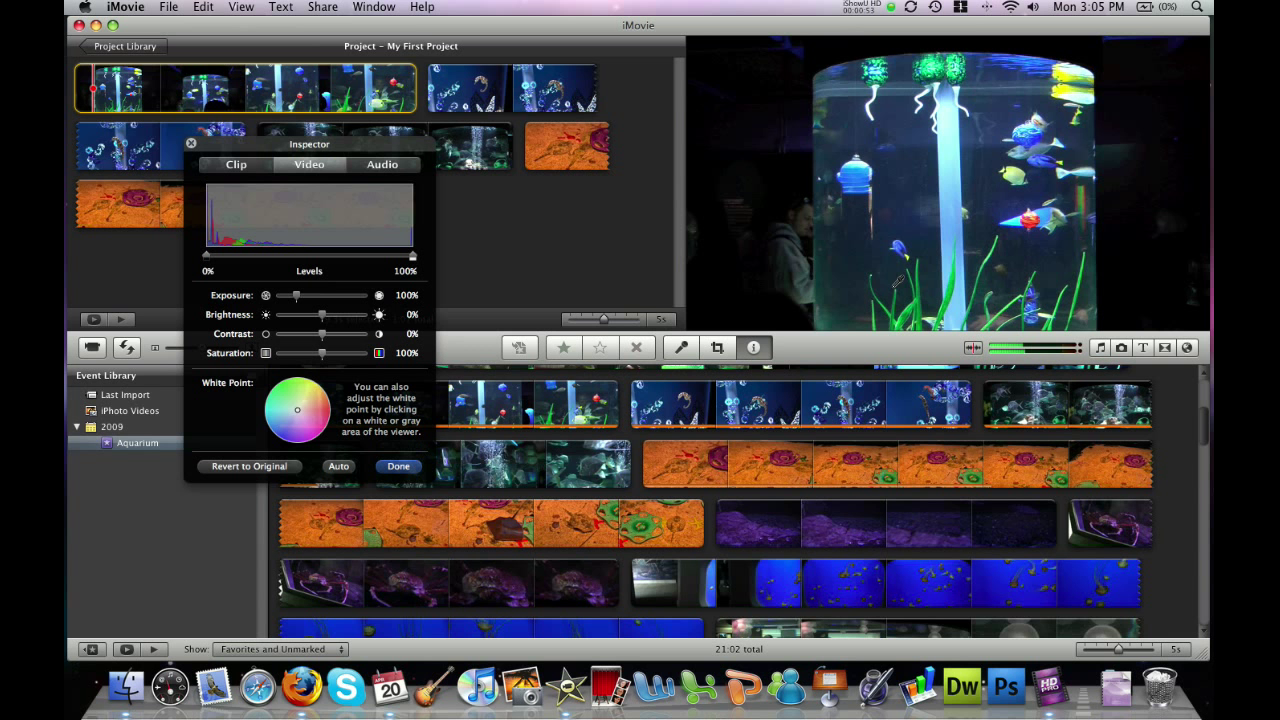
{"action": "mouse_move", "coordinate": [830, 56]}
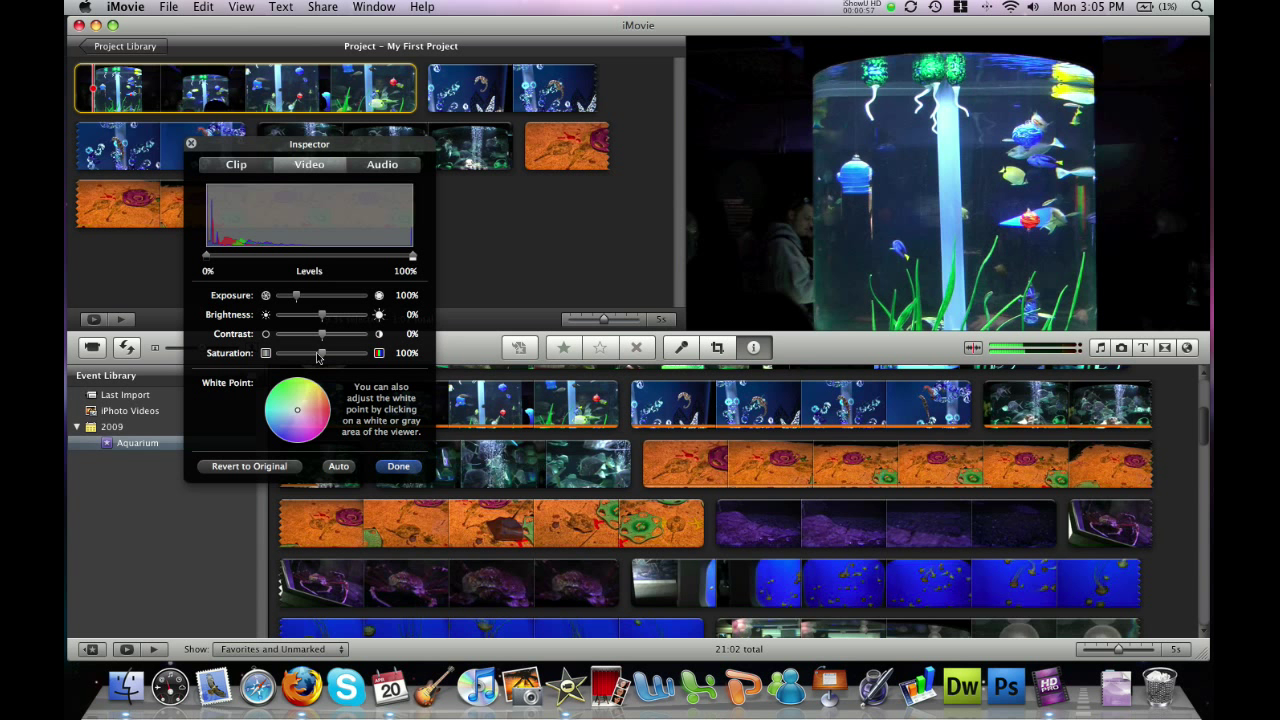
{"action": "left_click_drag", "start_coordinate": [322, 352], "coordinate": [320, 352]}
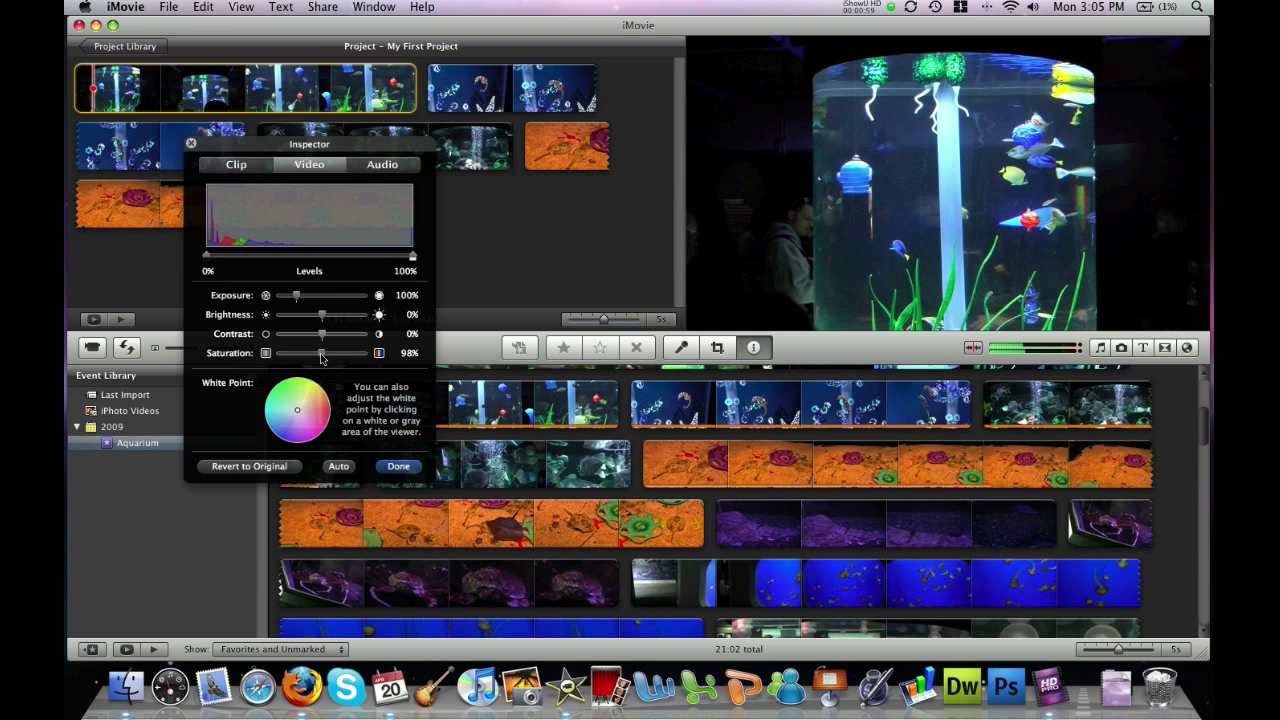
{"action": "left_click_drag", "start_coordinate": [322, 352], "coordinate": [340, 352]}
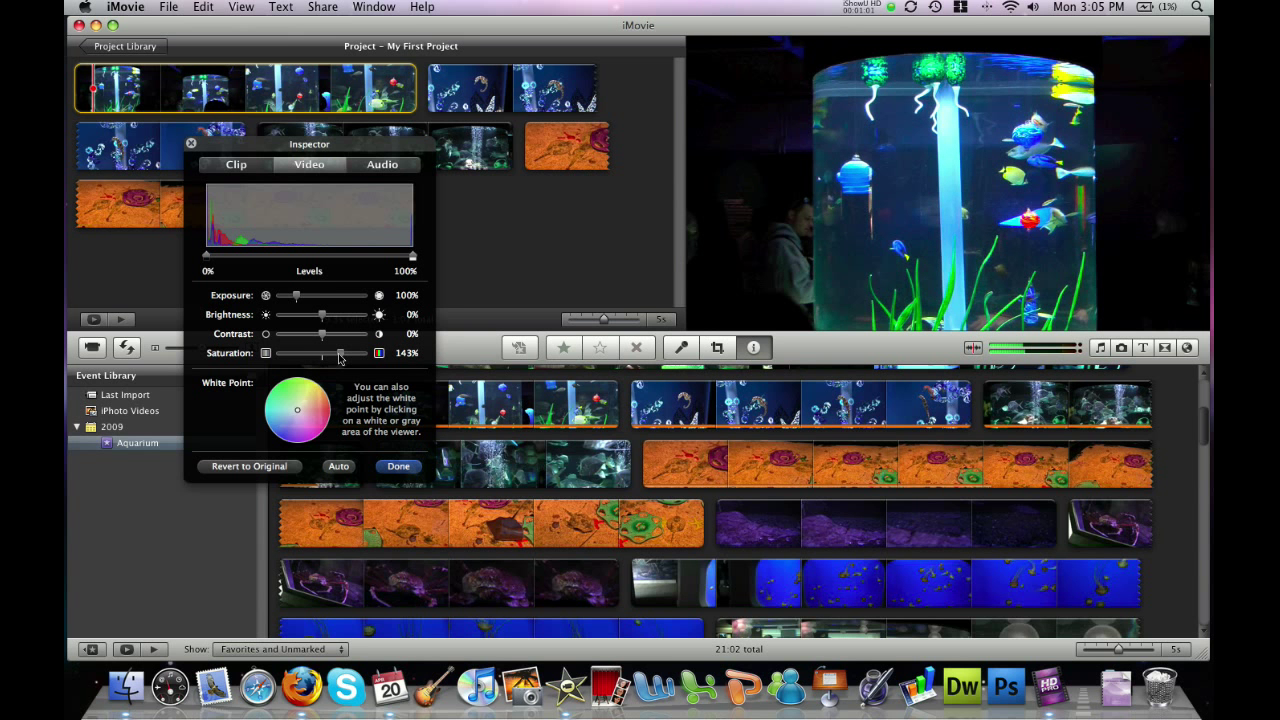
{"action": "left_click_drag", "start_coordinate": [324, 352], "coordinate": [364, 352]}
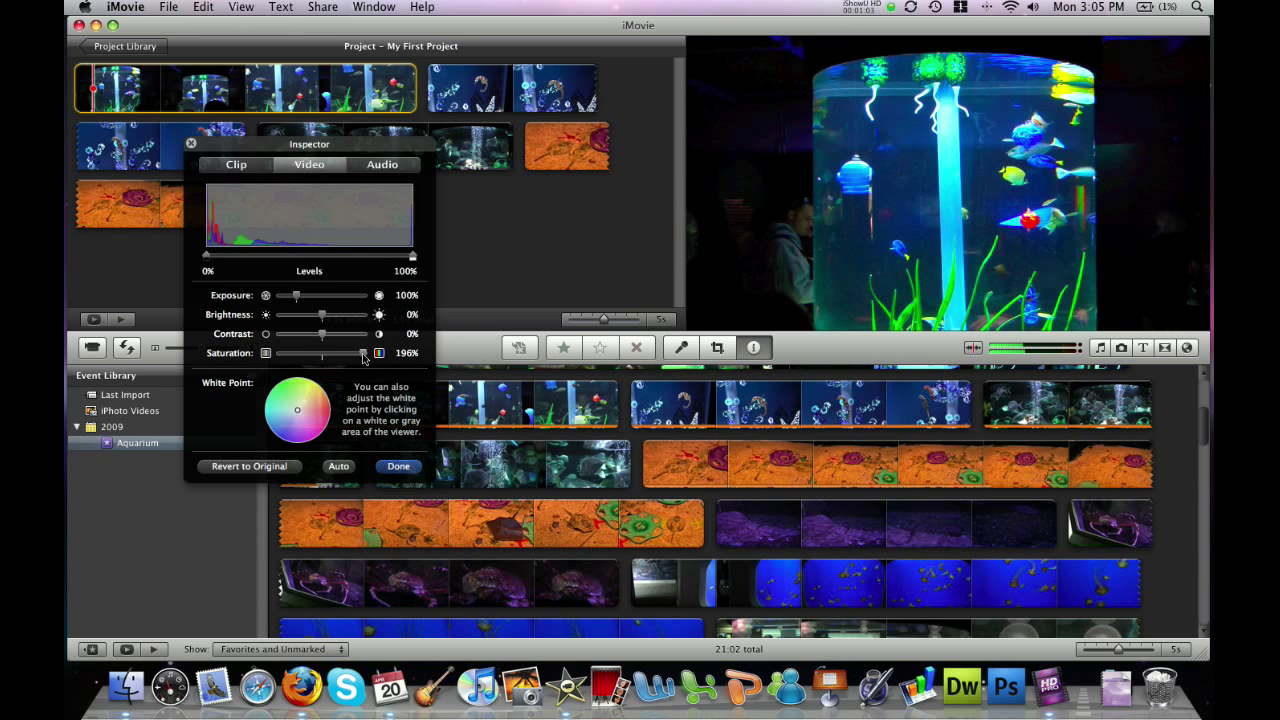
{"action": "left_click_drag", "start_coordinate": [364, 352], "coordinate": [320, 352]}
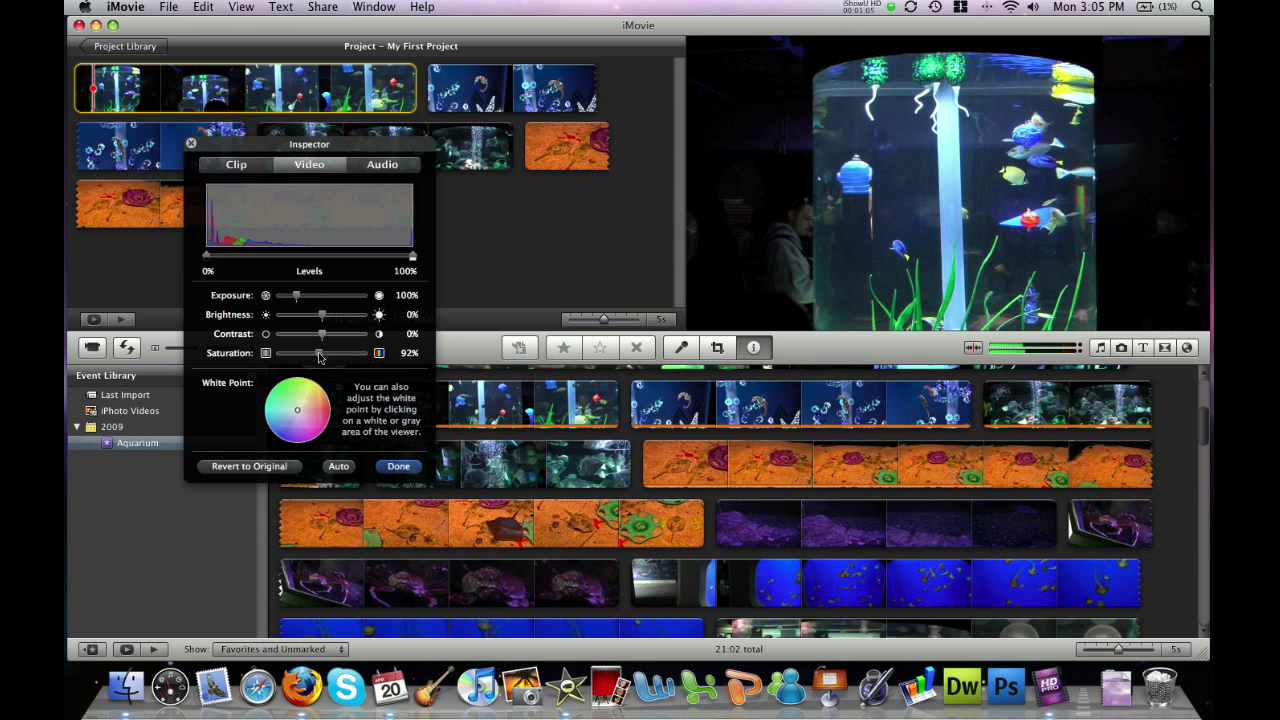
{"action": "left_click_drag", "start_coordinate": [322, 352], "coordinate": [318, 352]}
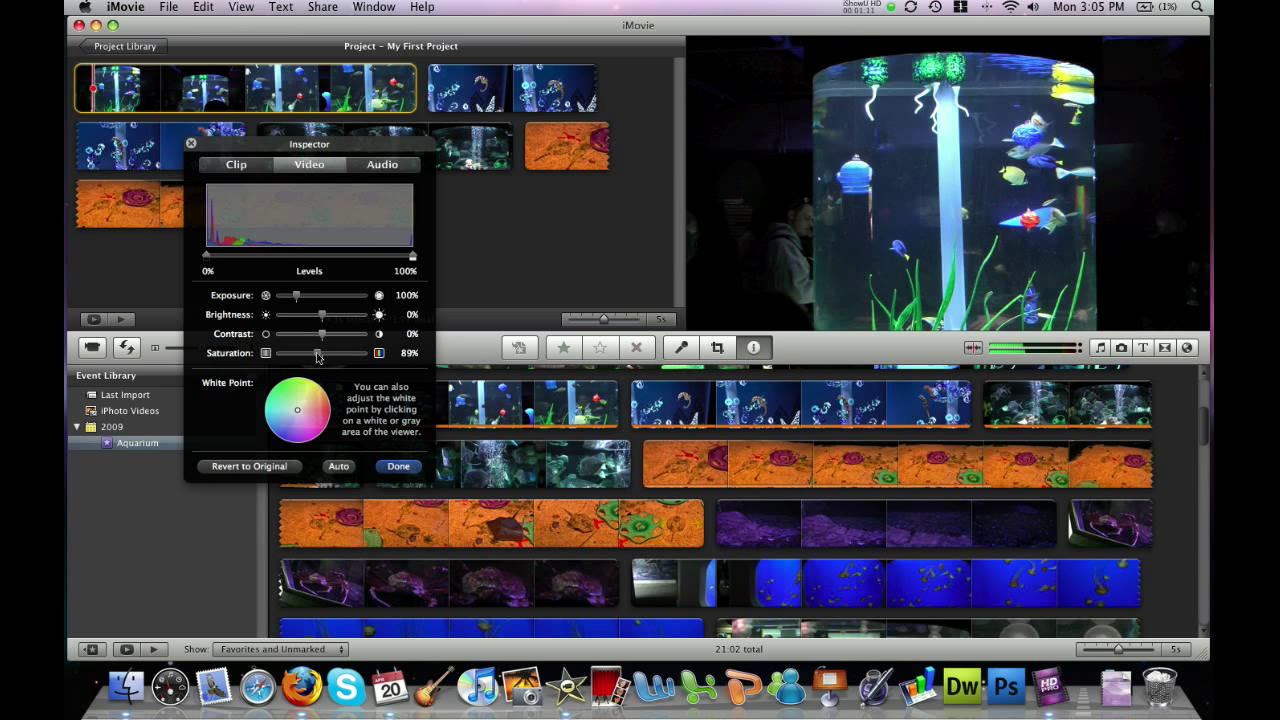
Settle the first clip's saturation at 200%
{"action": "left_click_drag", "start_coordinate": [316, 352], "coordinate": [330, 352]}
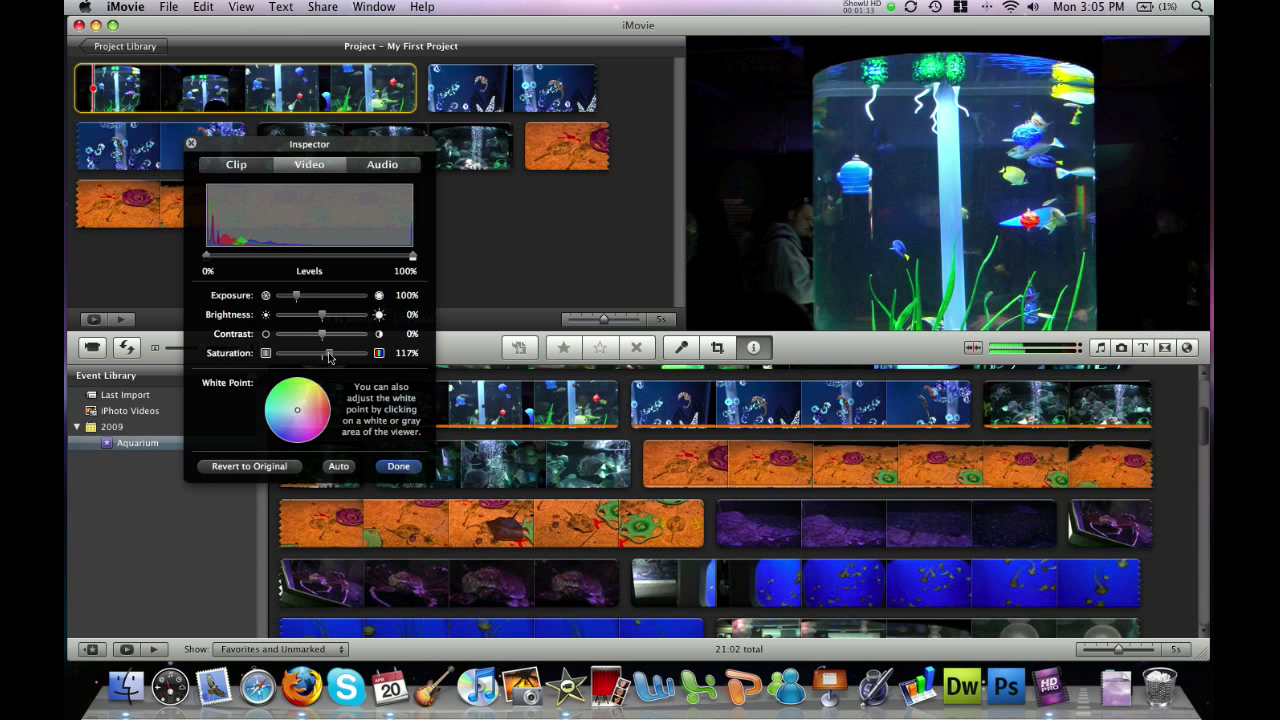
{"action": "left_click_drag", "start_coordinate": [330, 352], "coordinate": [364, 352]}
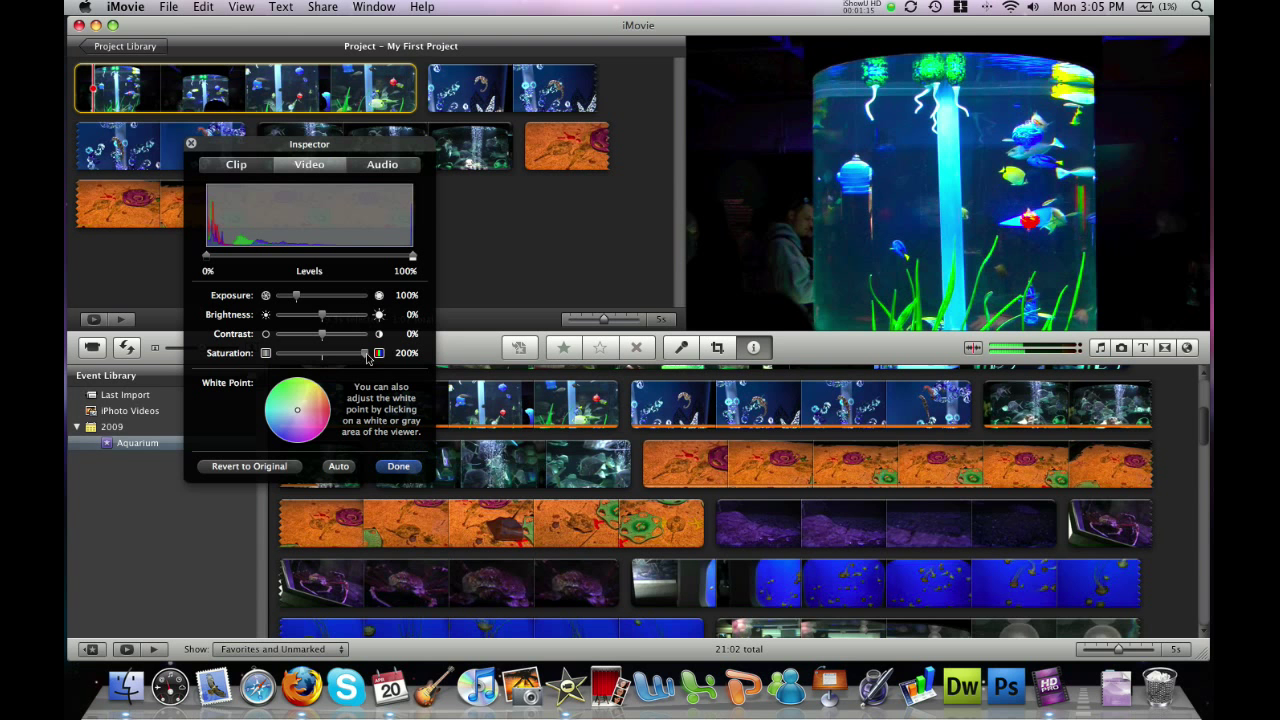
{"action": "left_click_drag", "start_coordinate": [360, 352], "coordinate": [350, 352]}
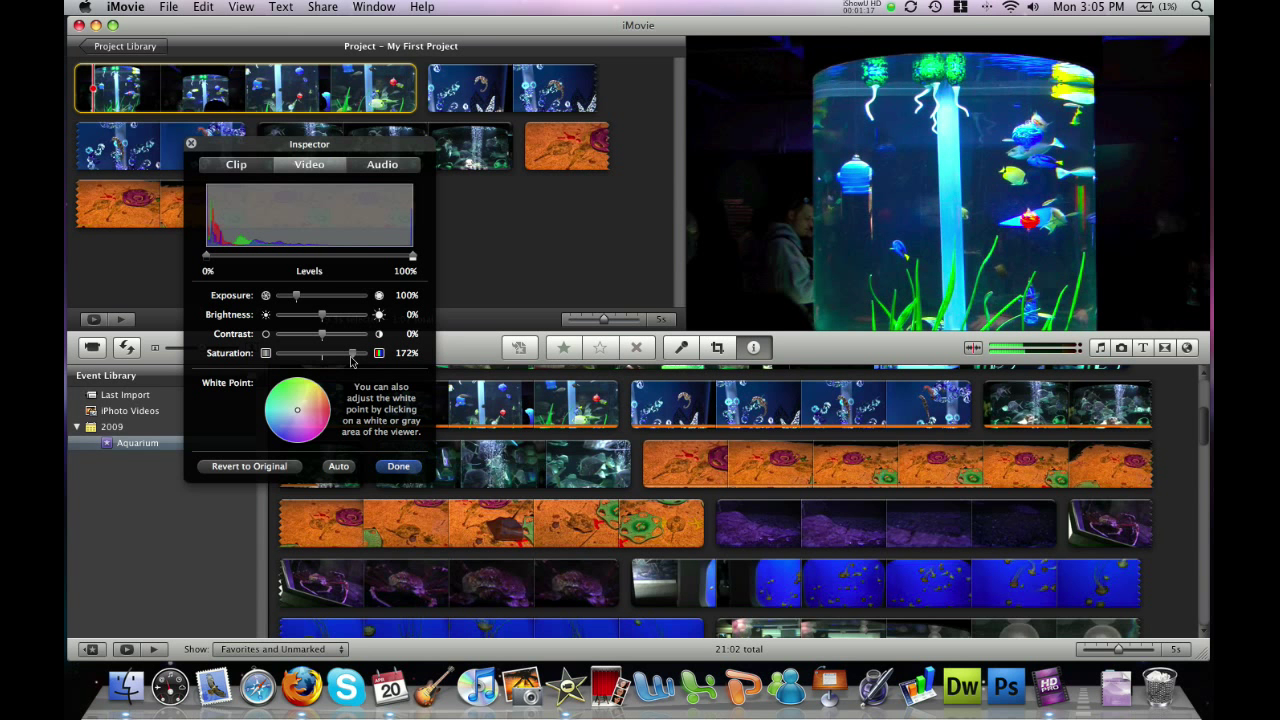
{"action": "left_click_drag", "start_coordinate": [352, 352], "coordinate": [320, 352]}
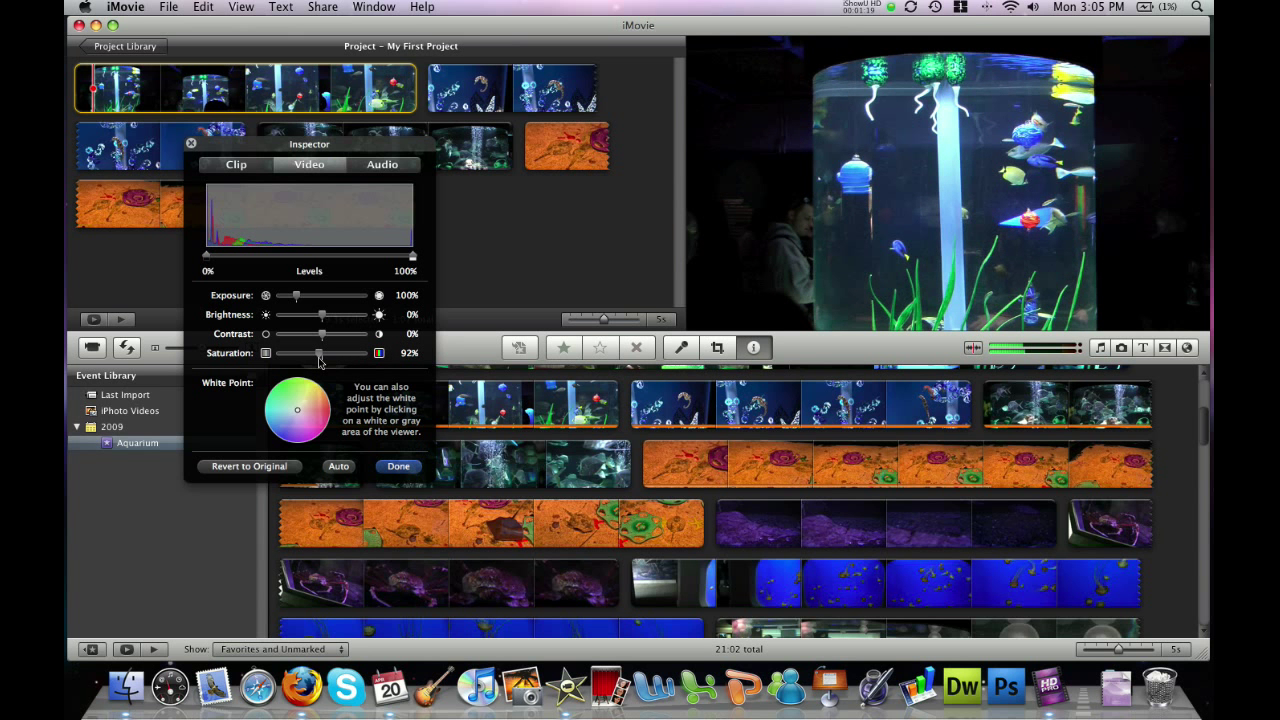
{"action": "left_click_drag", "start_coordinate": [320, 352], "coordinate": [376, 352]}
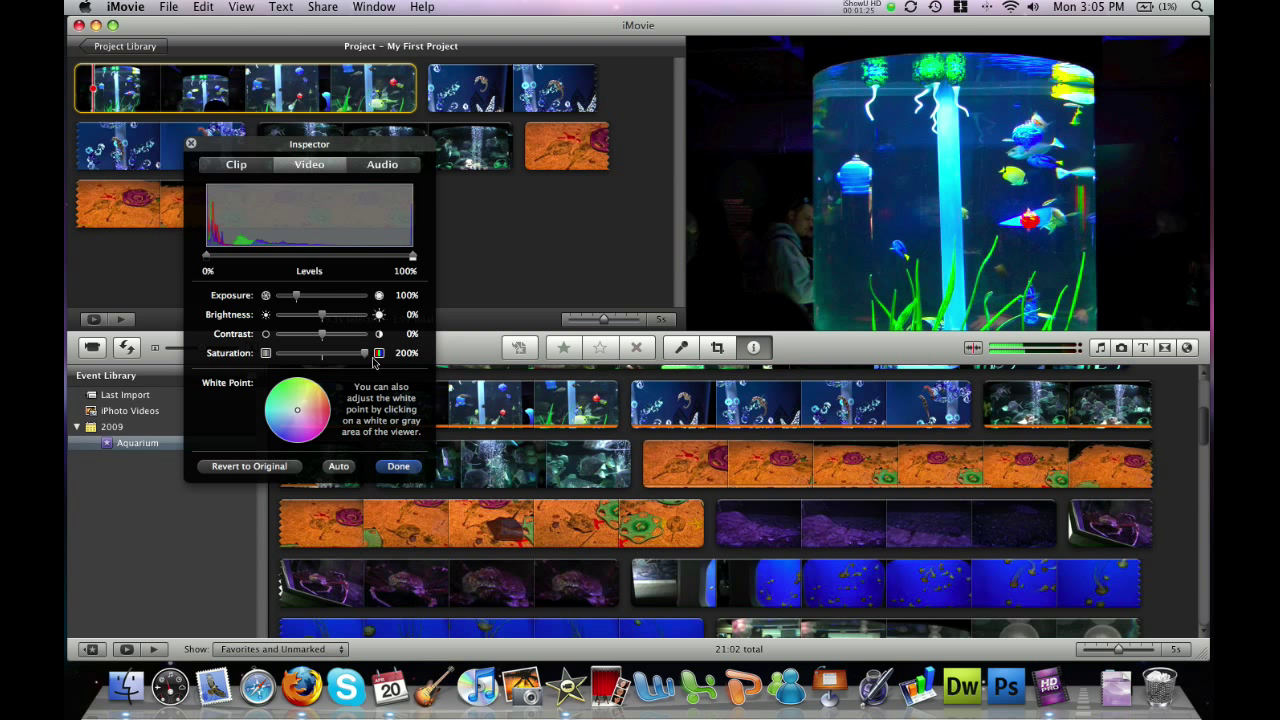
{"action": "mouse_move", "coordinate": [348, 350]}
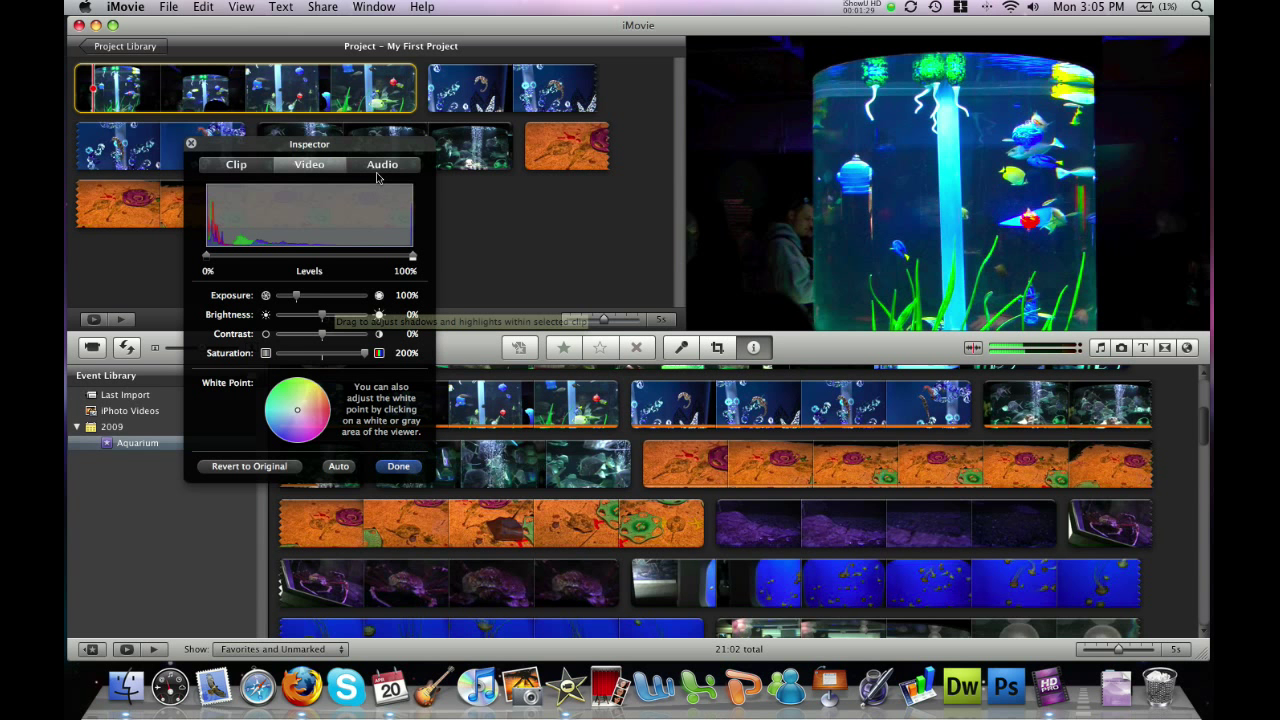
Switch the Inspector to the first clip's Audio settings
{"action": "left_click", "coordinate": [382, 164]}
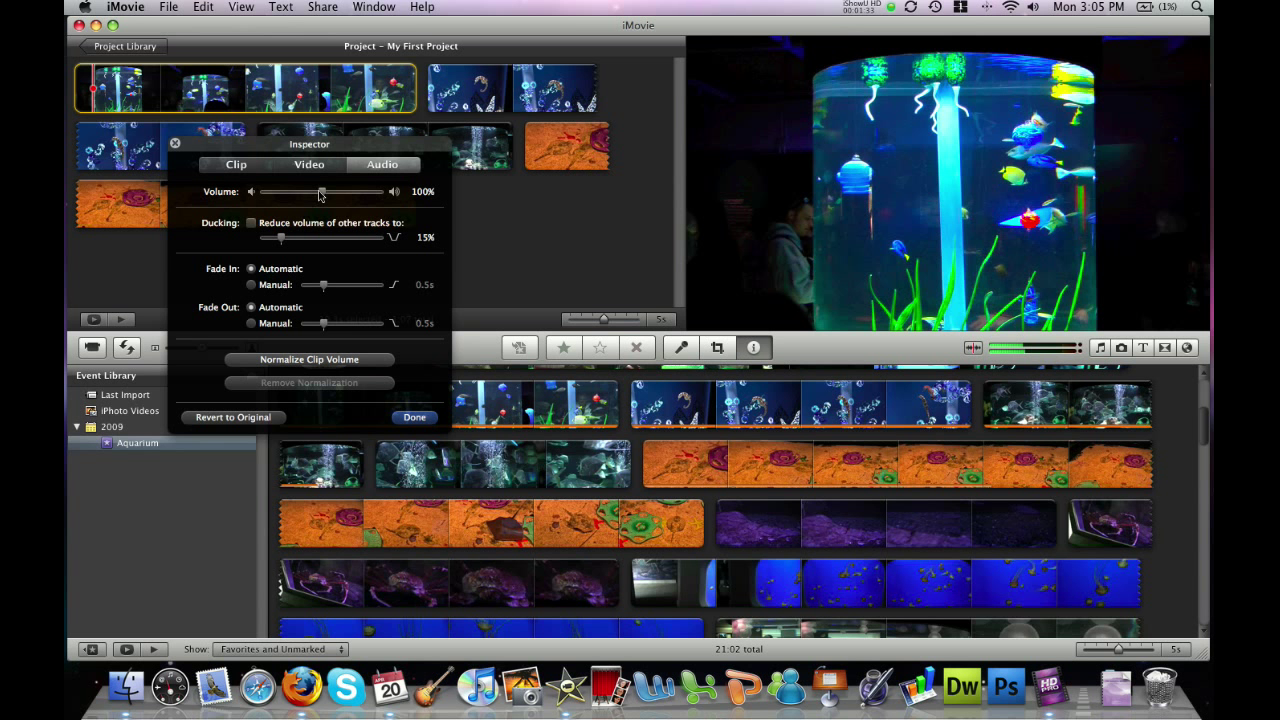
{"action": "mouse_move", "coordinate": [324, 196]}
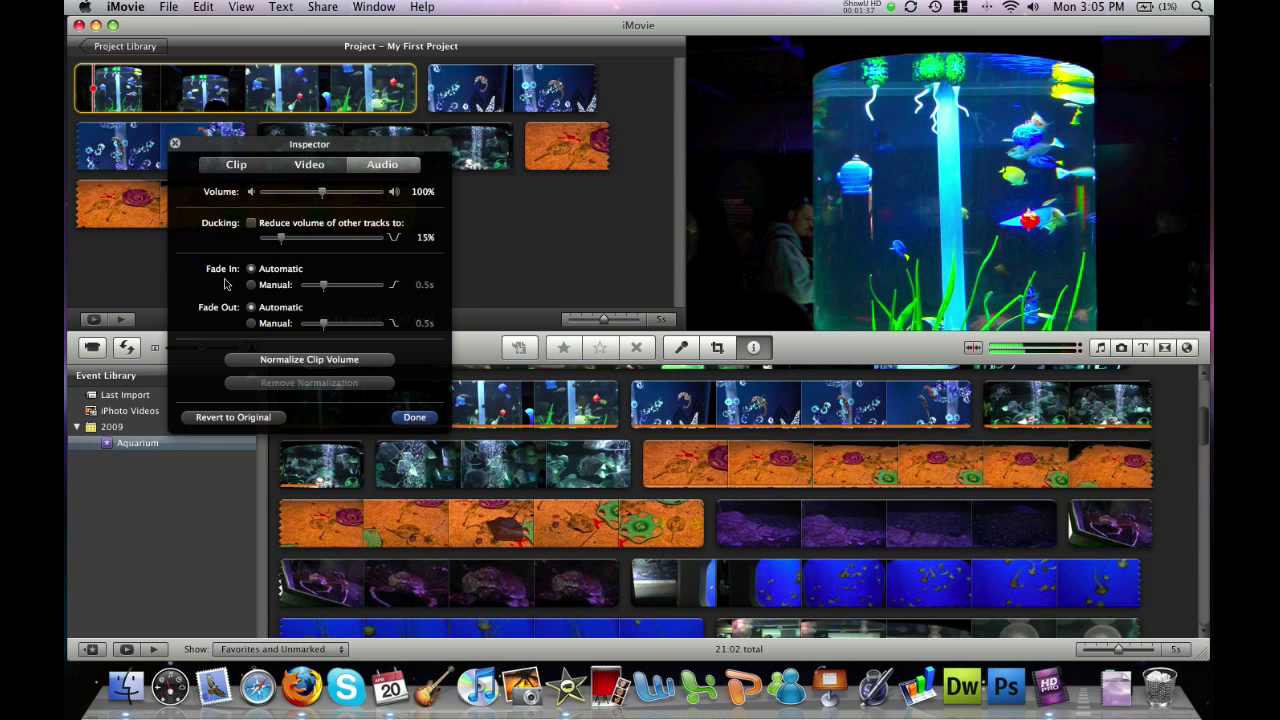
{"action": "mouse_move", "coordinate": [210, 276]}
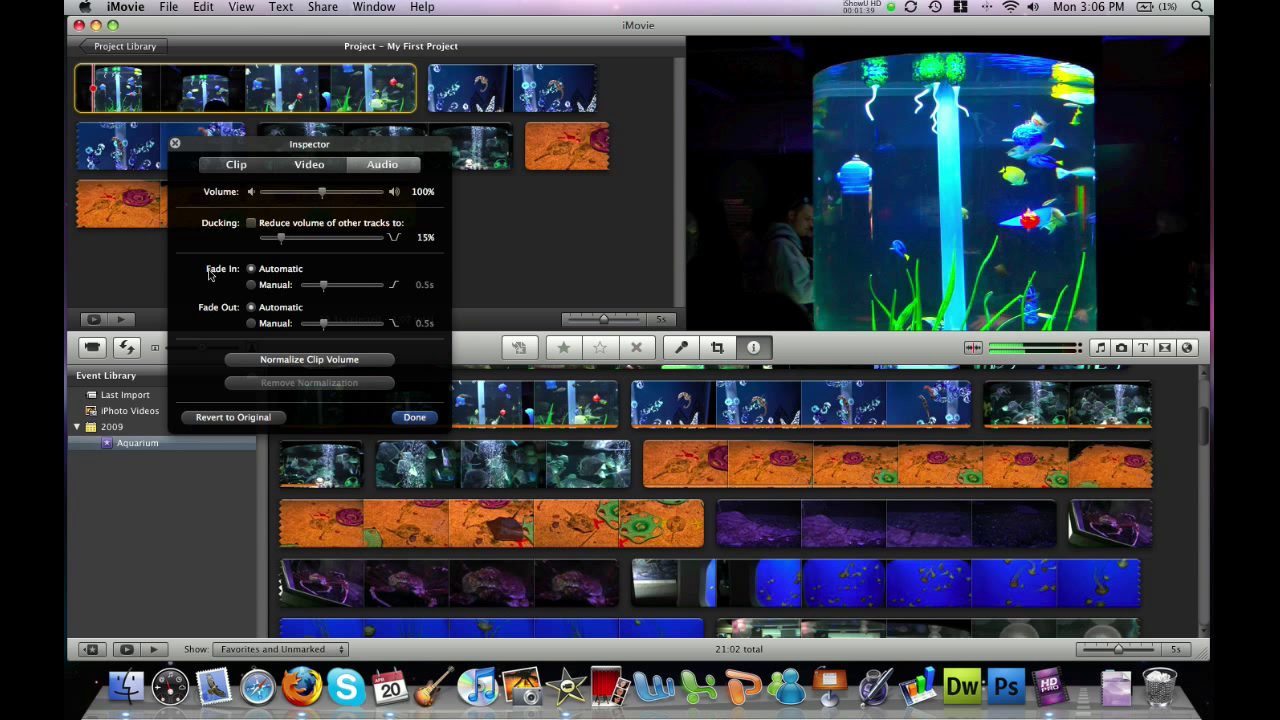
{"action": "mouse_move", "coordinate": [244, 236]}
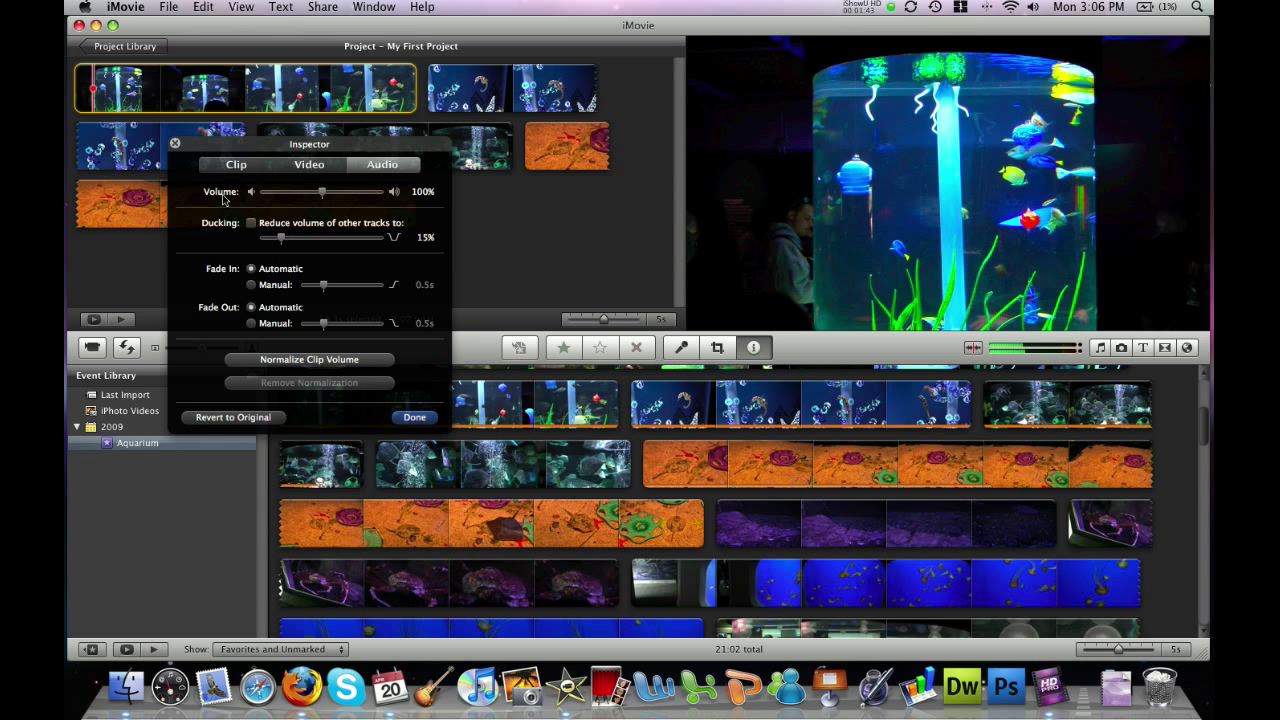
{"action": "mouse_move", "coordinate": [180, 184]}
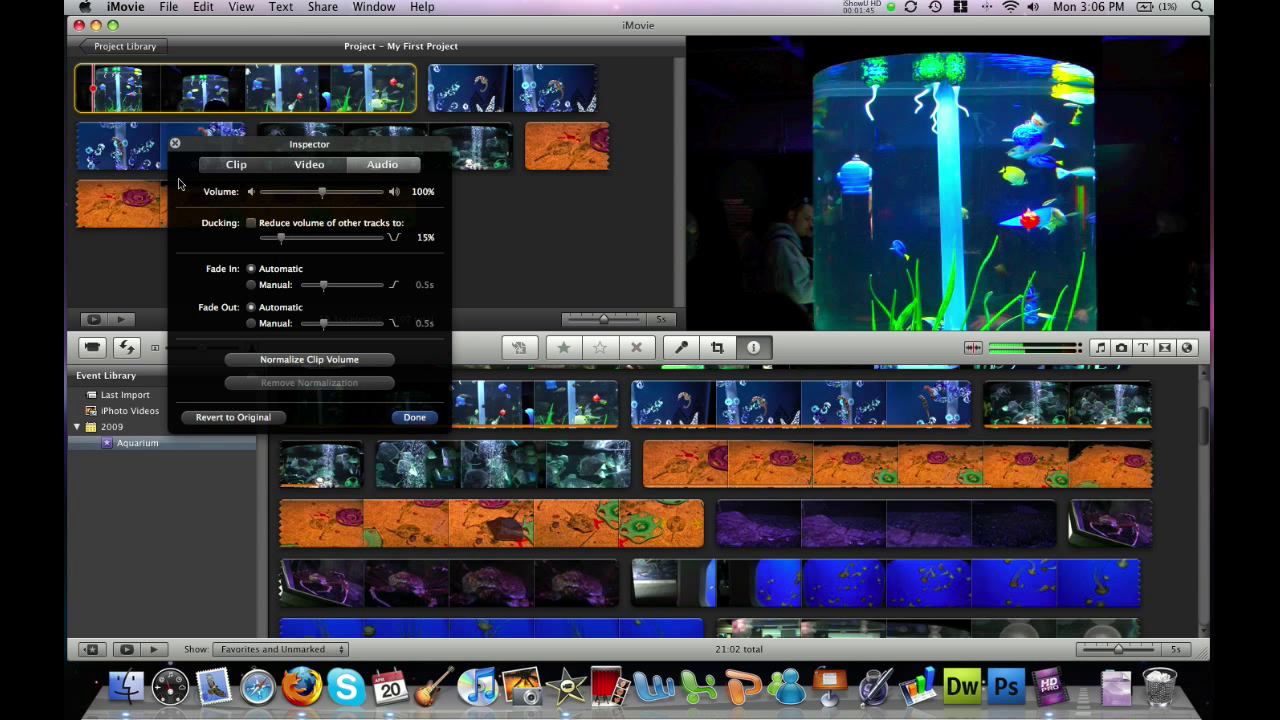
{"action": "mouse_move", "coordinate": [334, 212]}
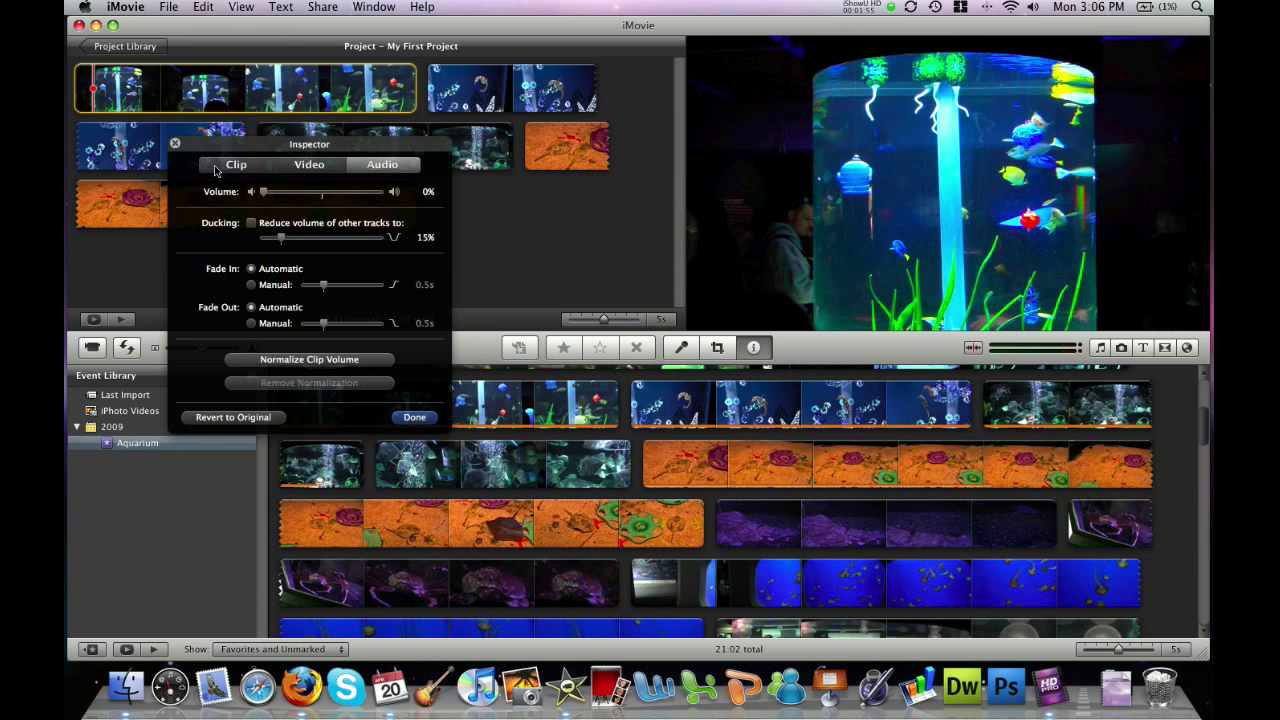
Show the first clip's Clip settings with duration, video effect and speed
{"action": "left_click", "coordinate": [308, 164]}
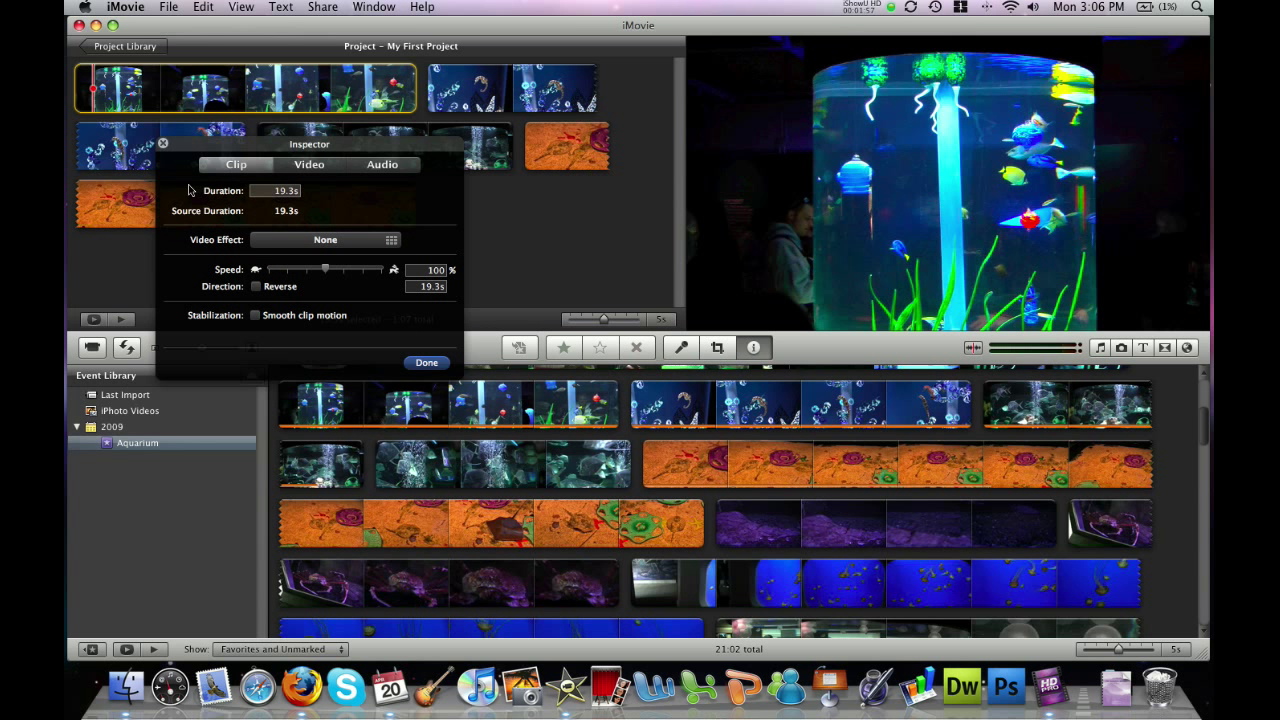
{"action": "mouse_move", "coordinate": [234, 280]}
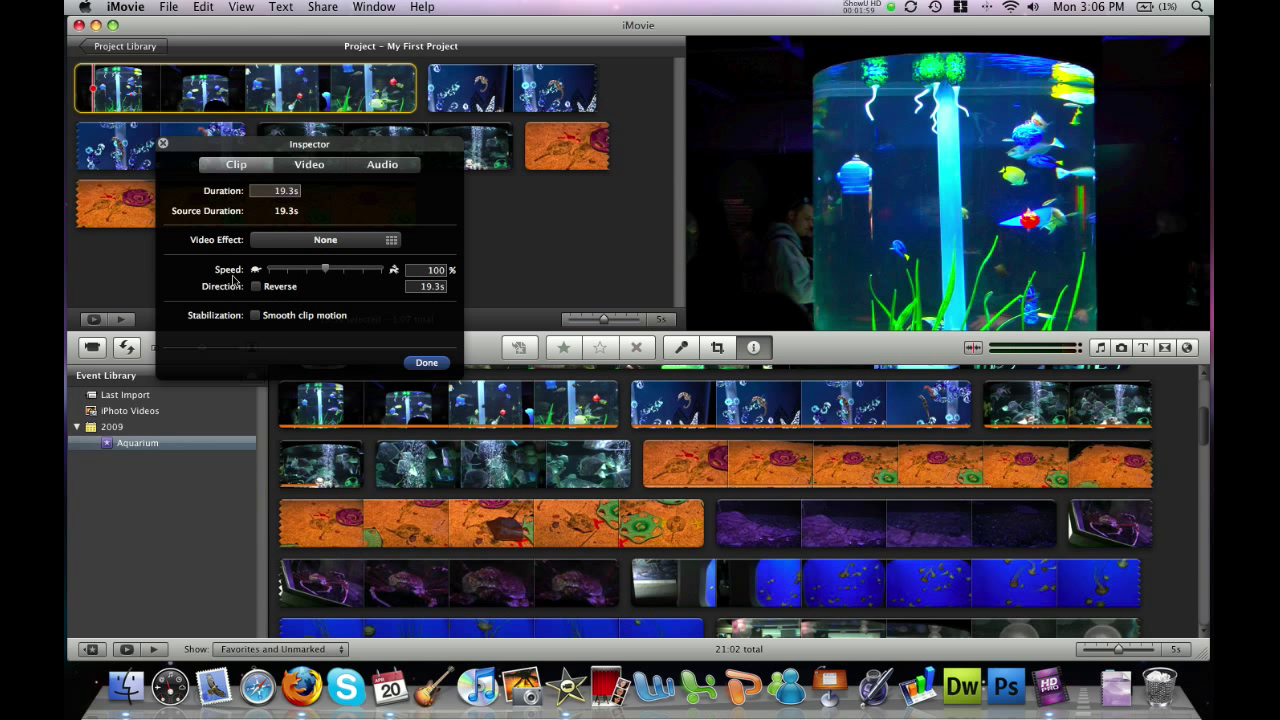
{"action": "mouse_move", "coordinate": [232, 280]}
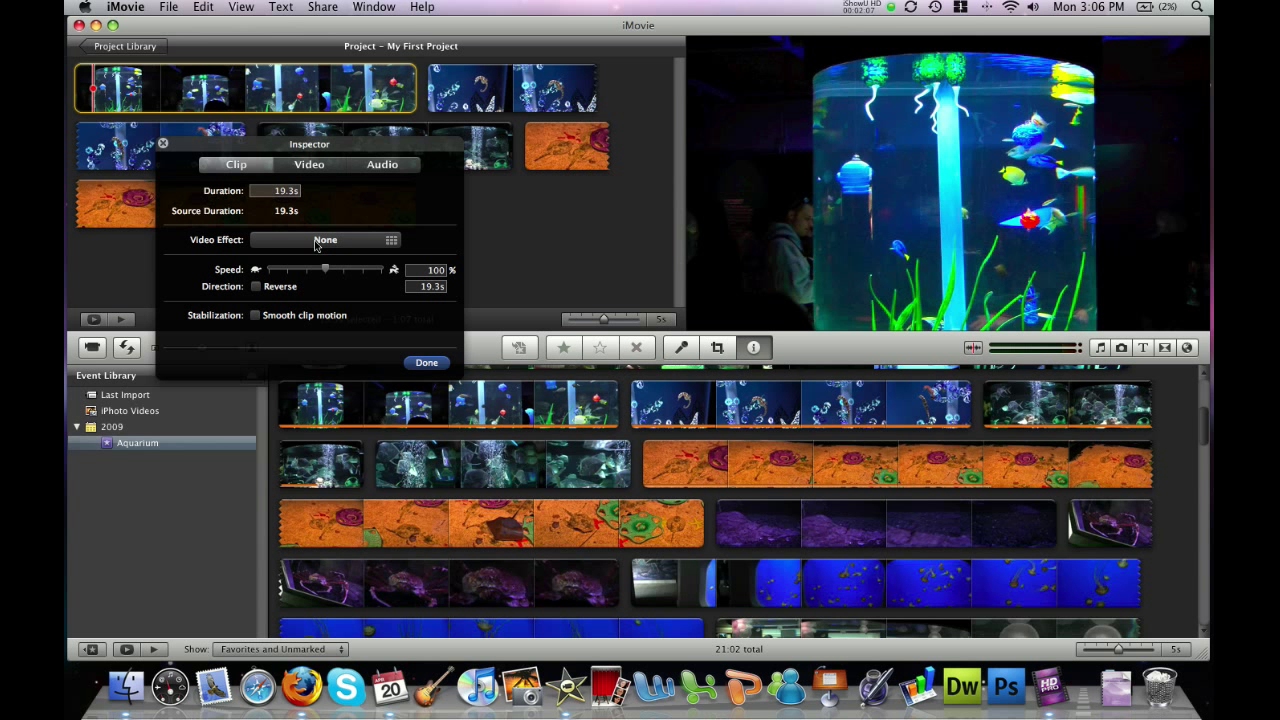
{"action": "mouse_move", "coordinate": [364, 246]}
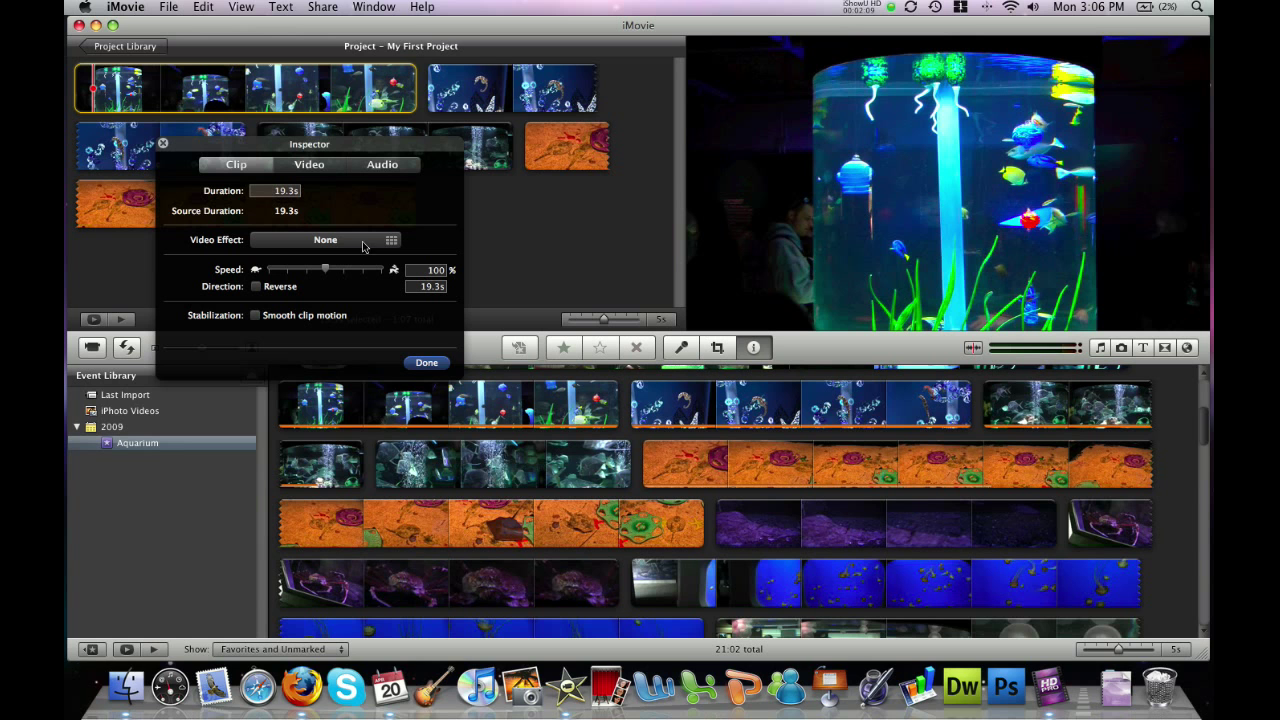
{"action": "mouse_move", "coordinate": [356, 244]}
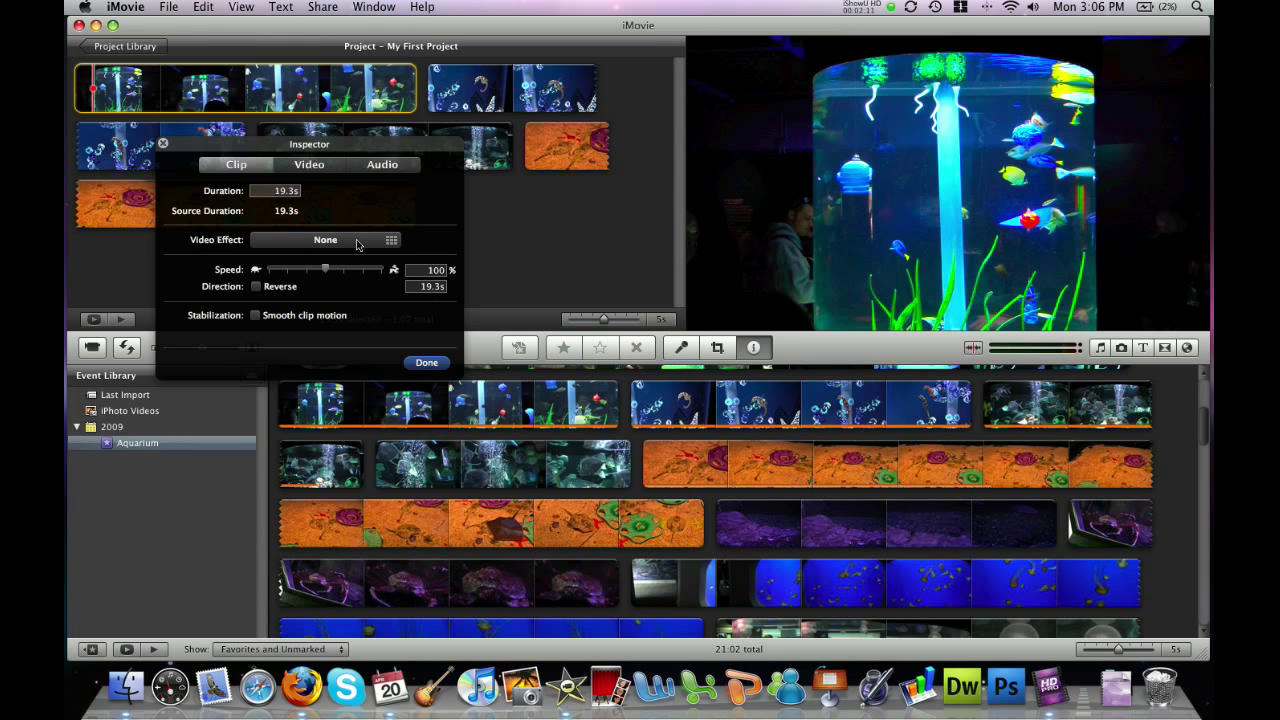
{"action": "left_click", "coordinate": [324, 240]}
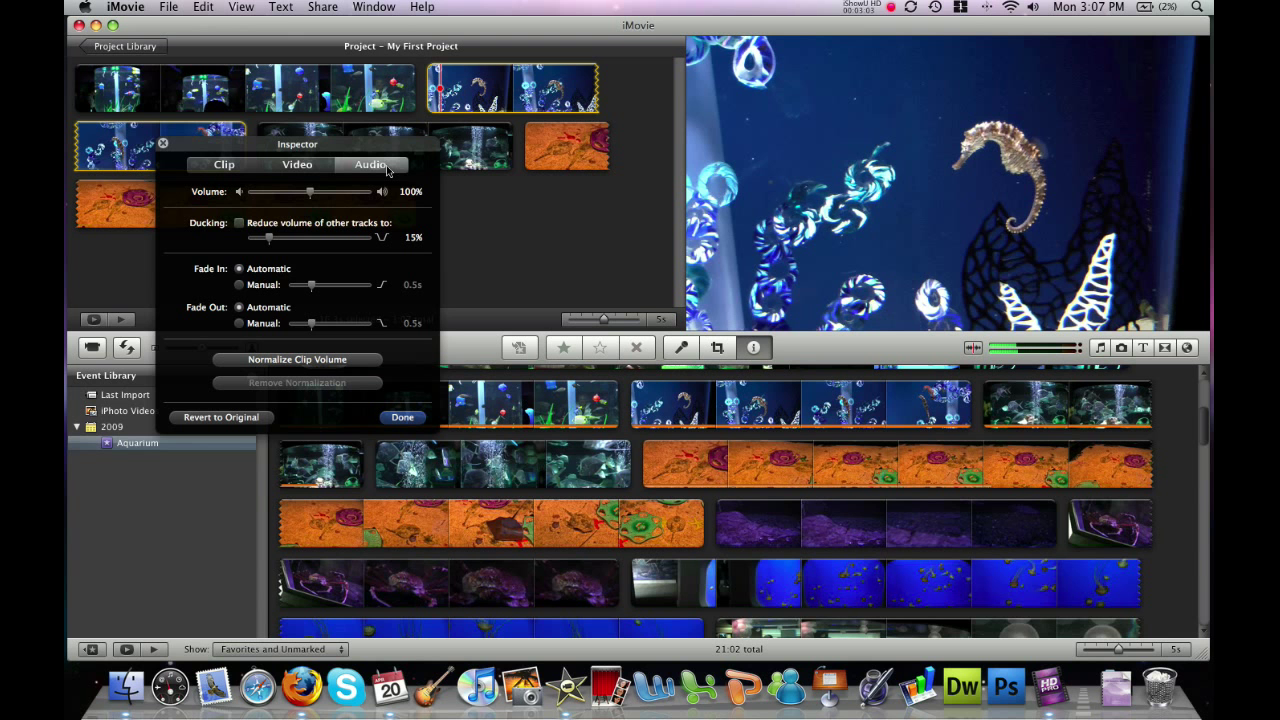
Mute the seahorse clip at 0% volume and begin raising its saturation
{"action": "left_click_drag", "start_coordinate": [310, 192], "coordinate": [248, 192]}
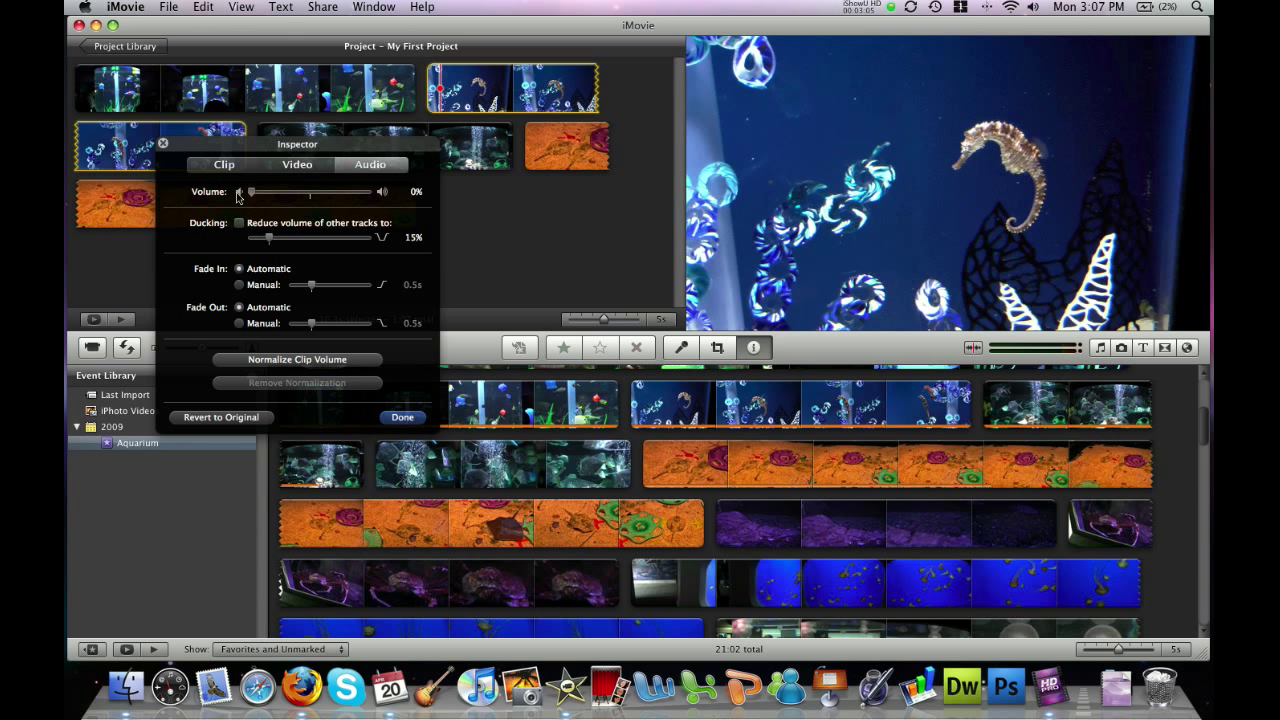
{"action": "mouse_move", "coordinate": [336, 176]}
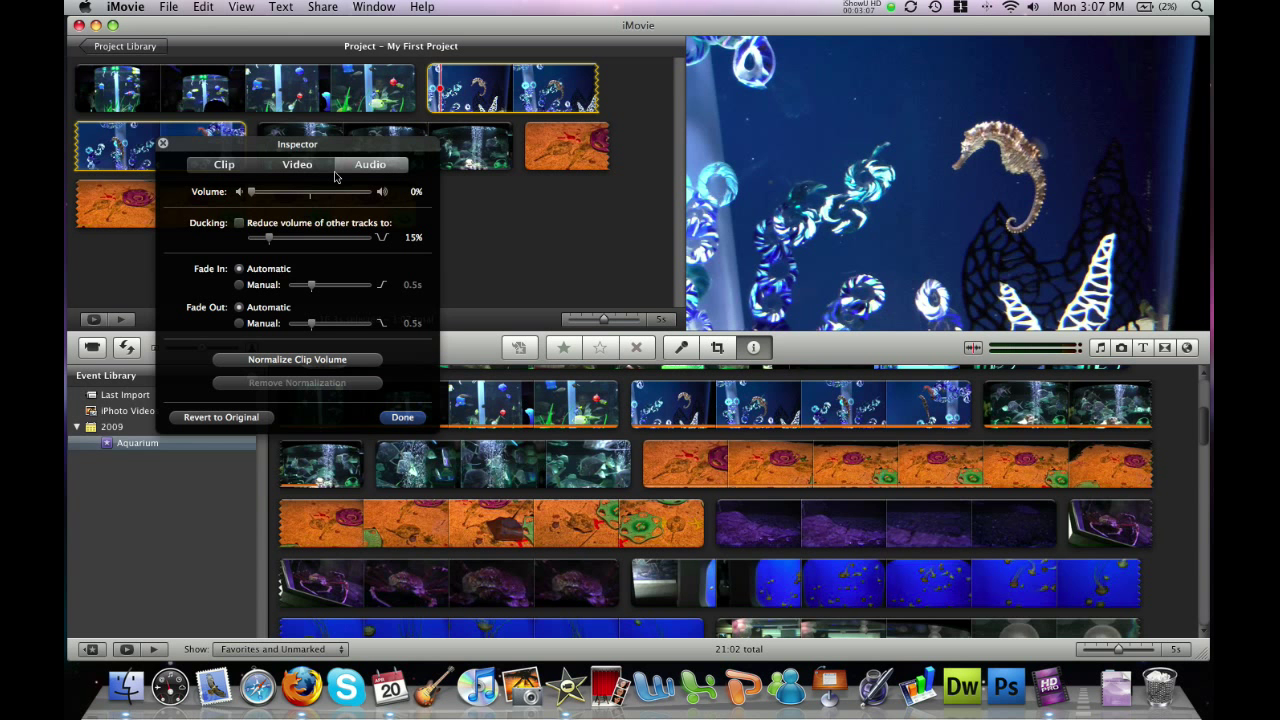
{"action": "left_click", "coordinate": [296, 164]}
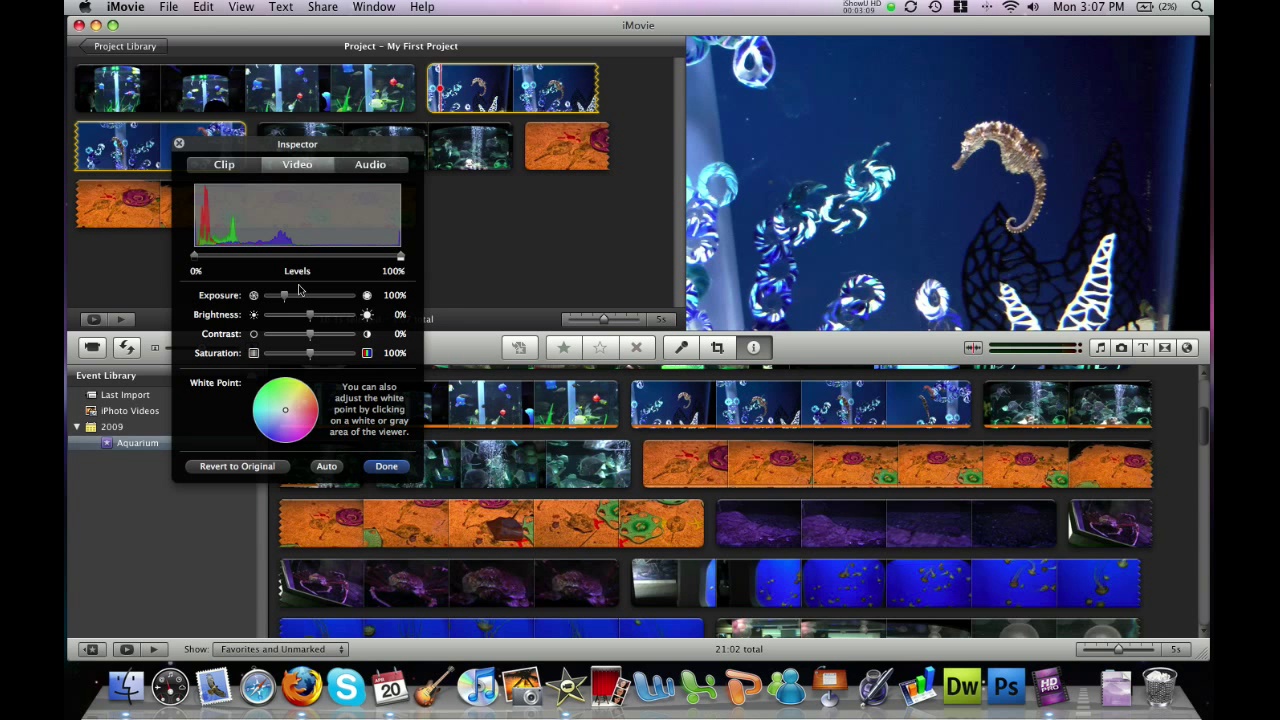
{"action": "left_click_drag", "start_coordinate": [310, 352], "coordinate": [340, 352]}
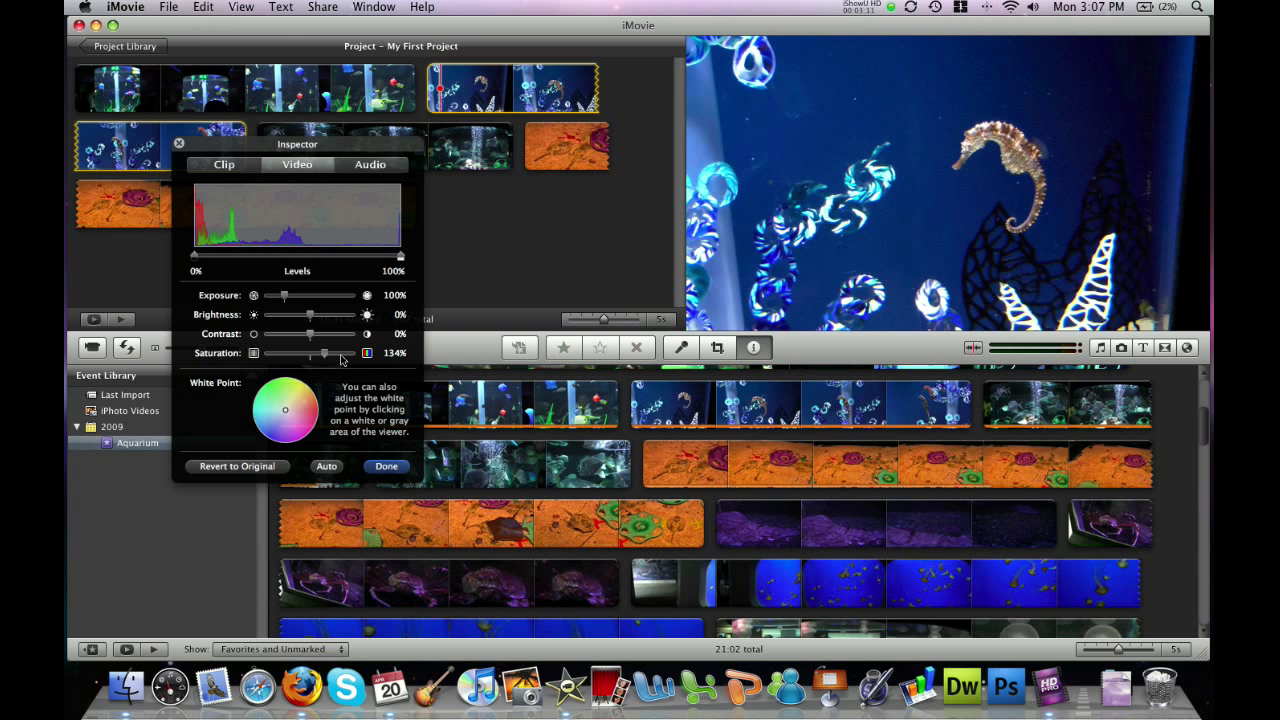
Set the seahorse clip's saturation to 200%
{"action": "left_click_drag", "start_coordinate": [322, 352], "coordinate": [350, 352]}
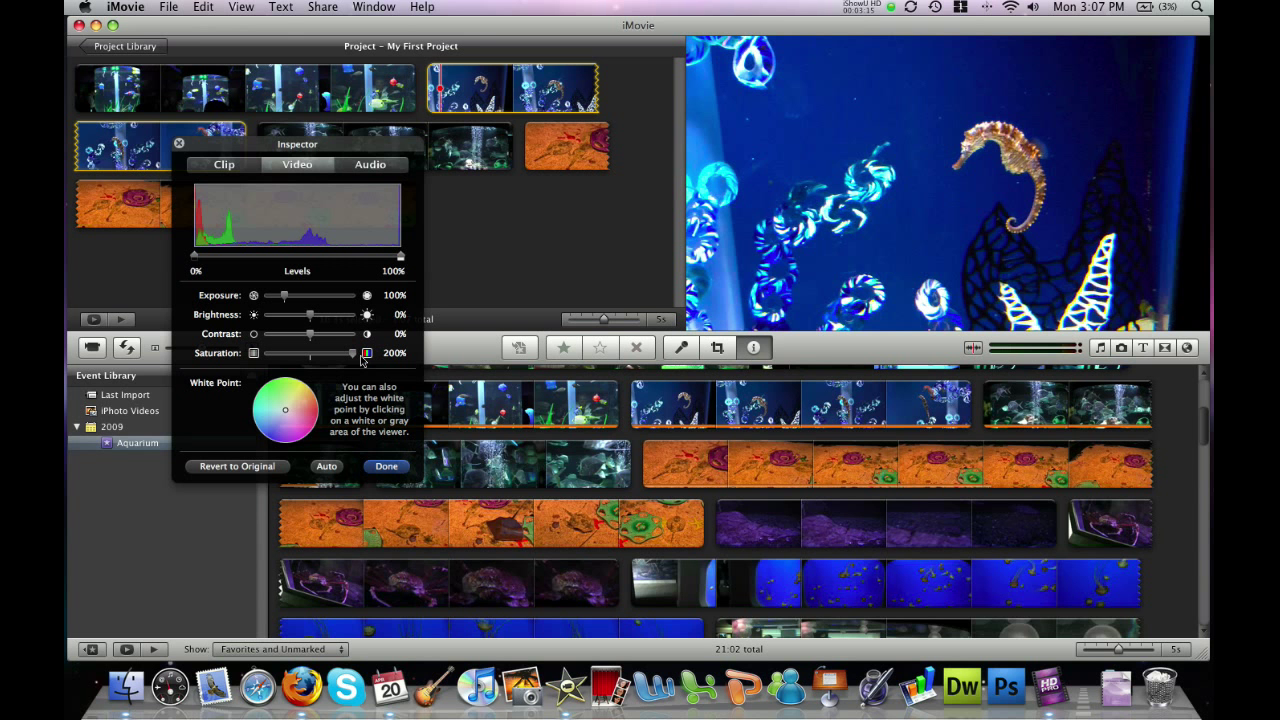
{"action": "left_click_drag", "start_coordinate": [350, 352], "coordinate": [288, 352]}
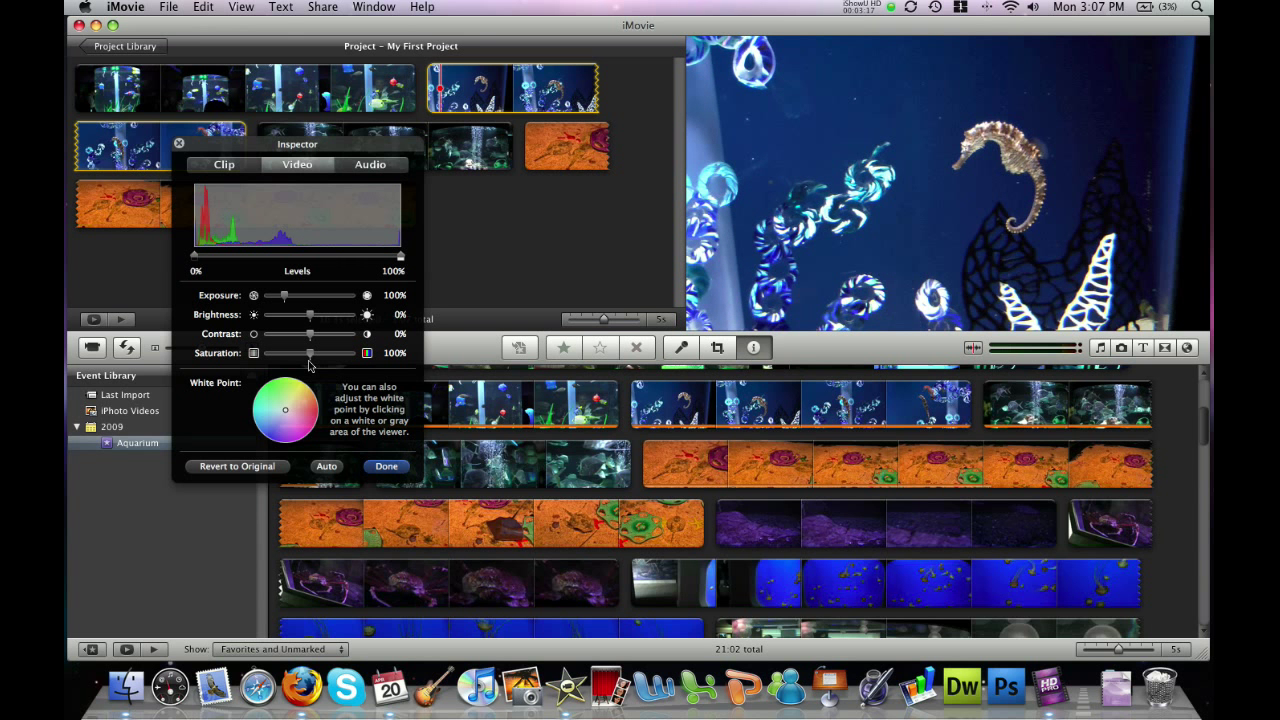
{"action": "left_click_drag", "start_coordinate": [290, 352], "coordinate": [360, 352]}
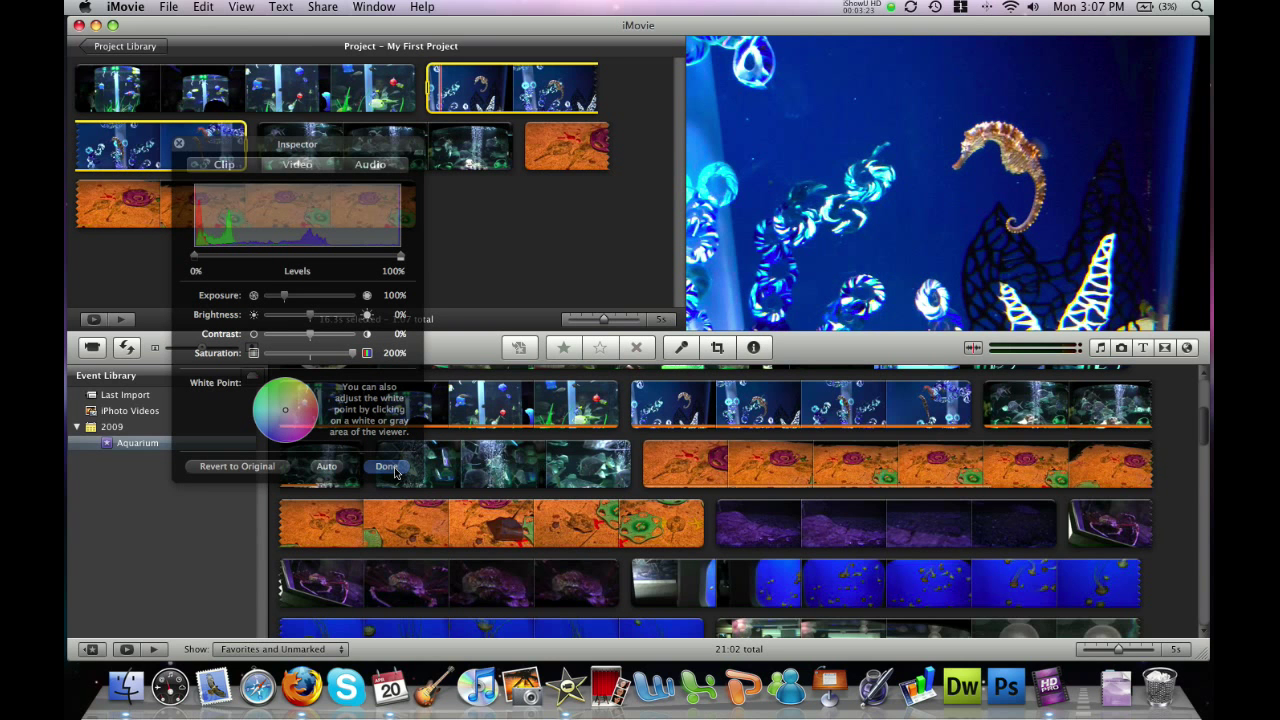
Finish the seahorse clip, then mute the bubbles clip at 0% volume
{"action": "left_click", "coordinate": [386, 466]}
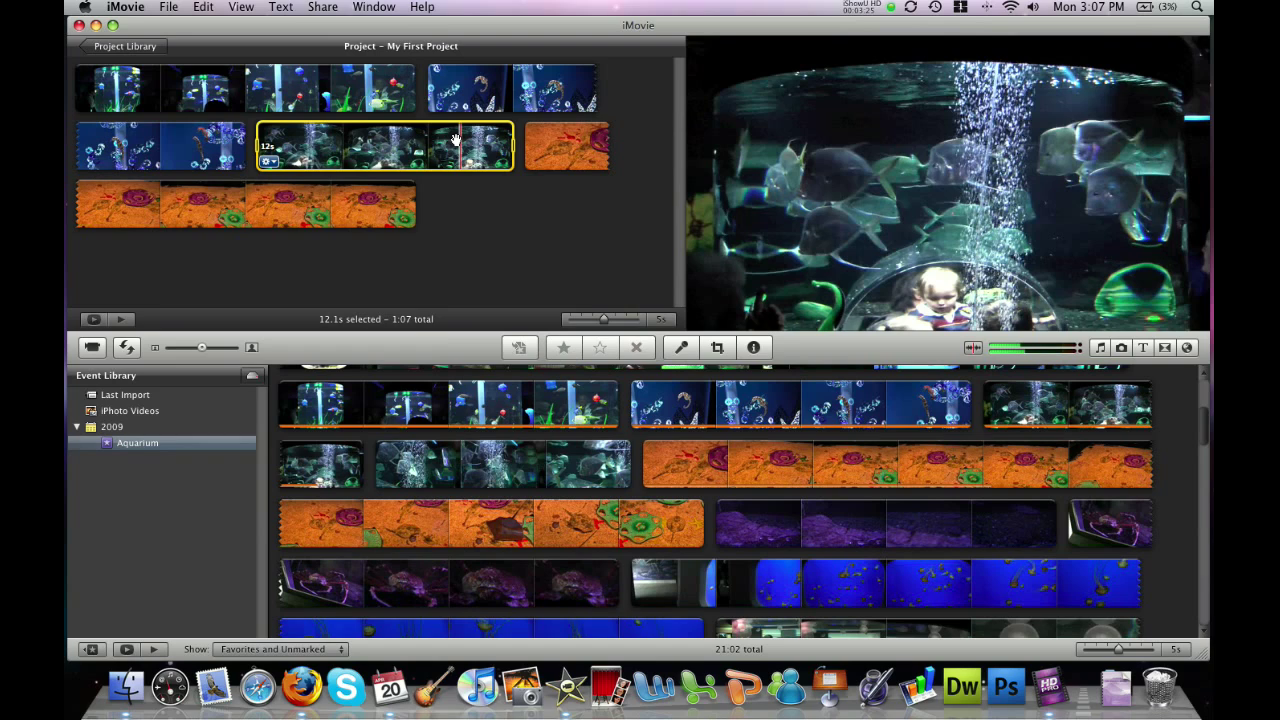
{"action": "left_click", "coordinate": [268, 160]}
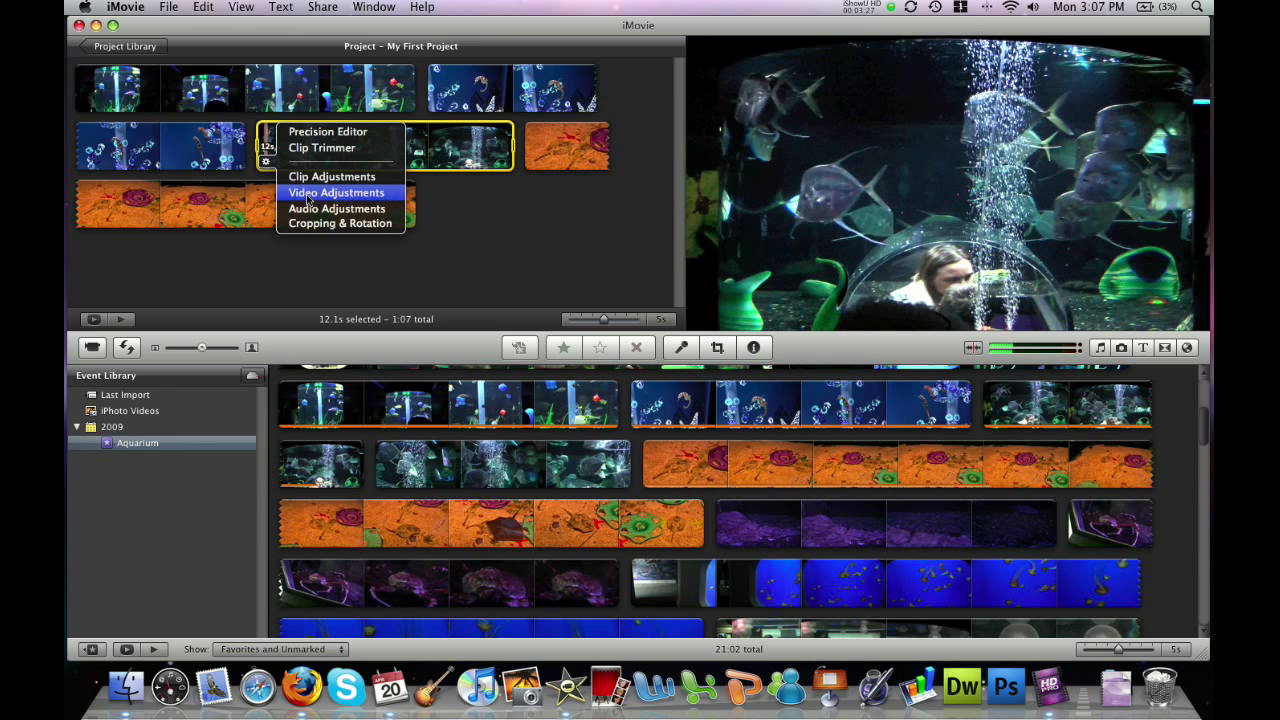
{"action": "left_click", "coordinate": [336, 208]}
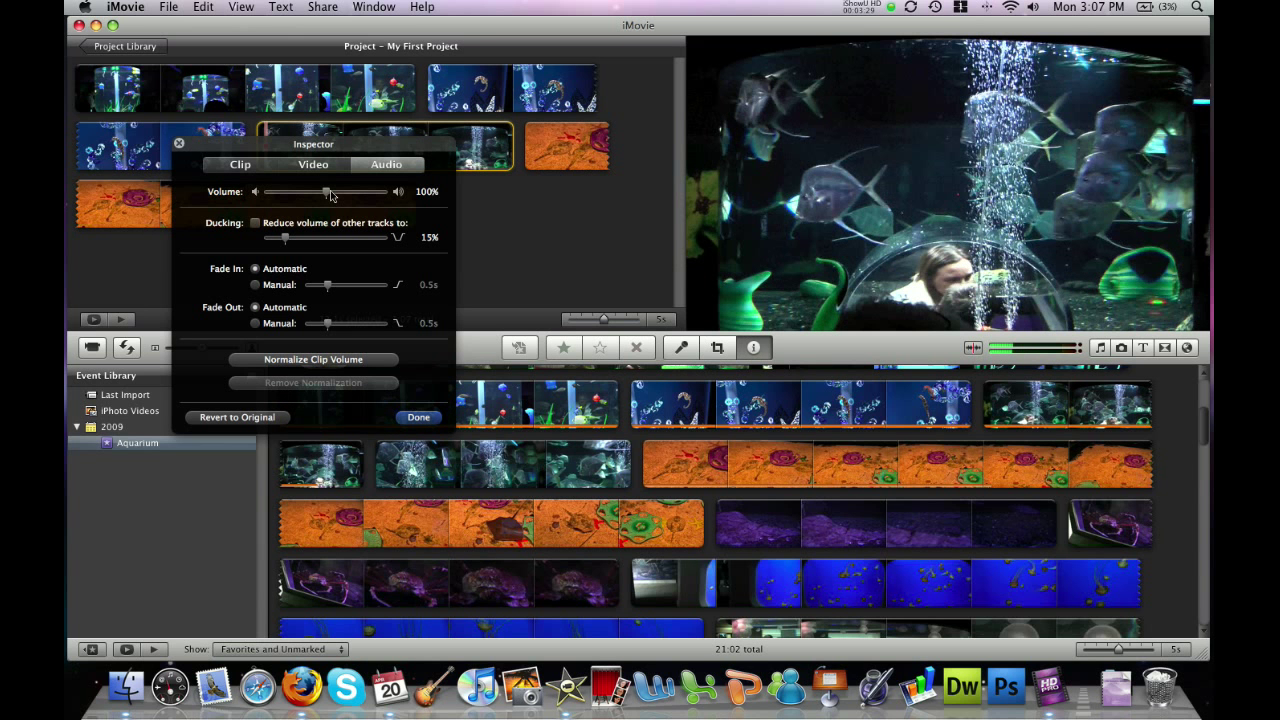
{"action": "left_click_drag", "start_coordinate": [326, 192], "coordinate": [268, 192]}
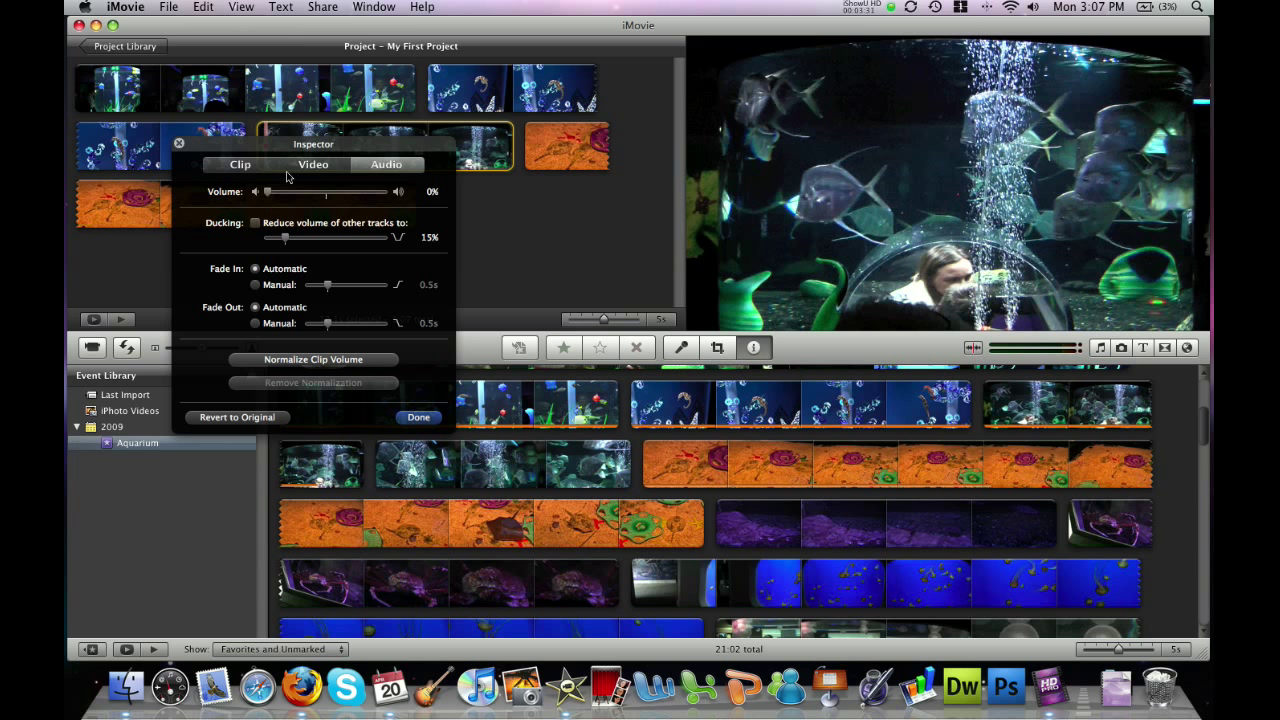
Boost the bubbles clip's saturation to 200%, then briefly view the orange sand clip's audio settings
{"action": "left_click", "coordinate": [312, 164]}
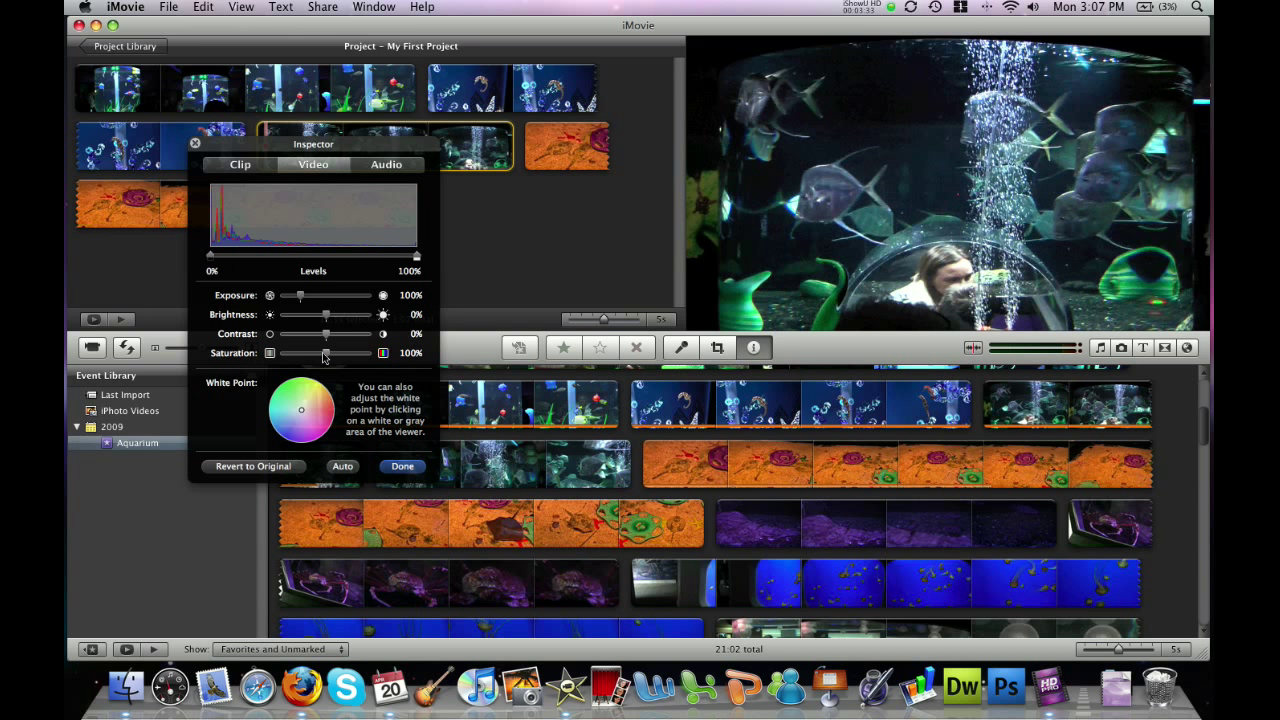
{"action": "left_click_drag", "start_coordinate": [340, 352], "coordinate": [384, 352]}
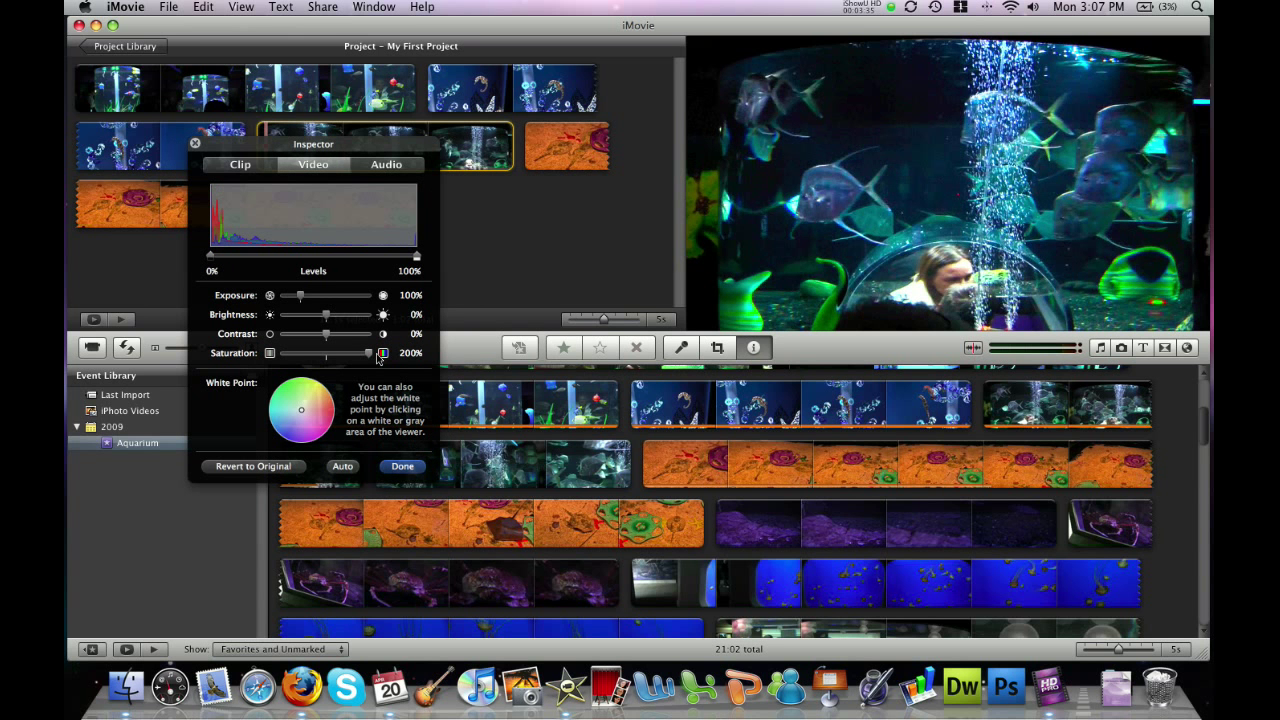
{"action": "left_click", "coordinate": [402, 466]}
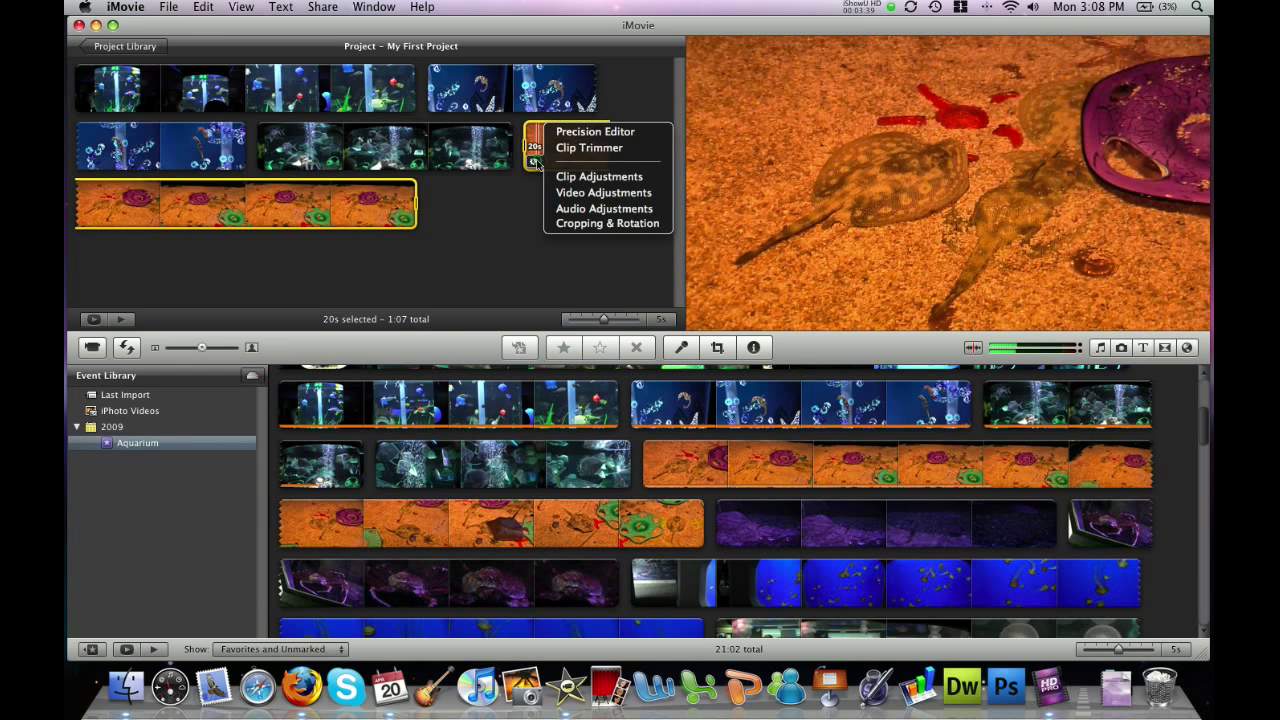
{"action": "left_click", "coordinate": [604, 208]}
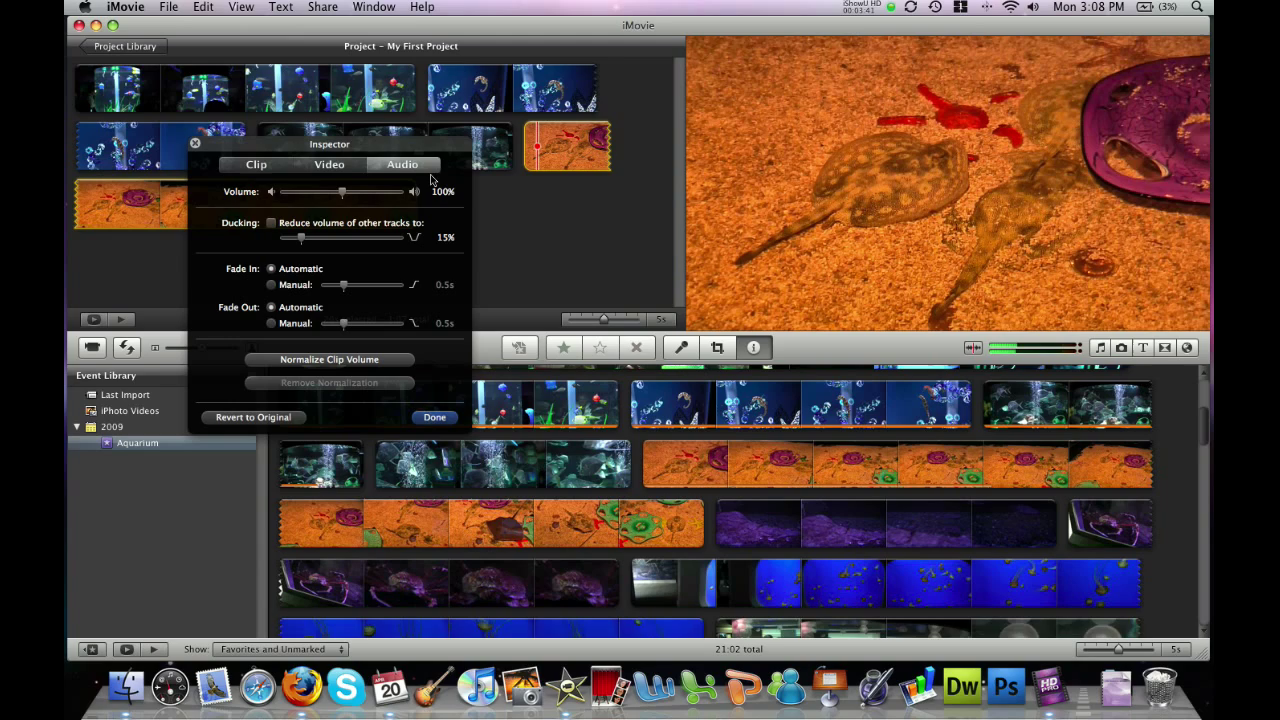
{"action": "left_click", "coordinate": [434, 418]}
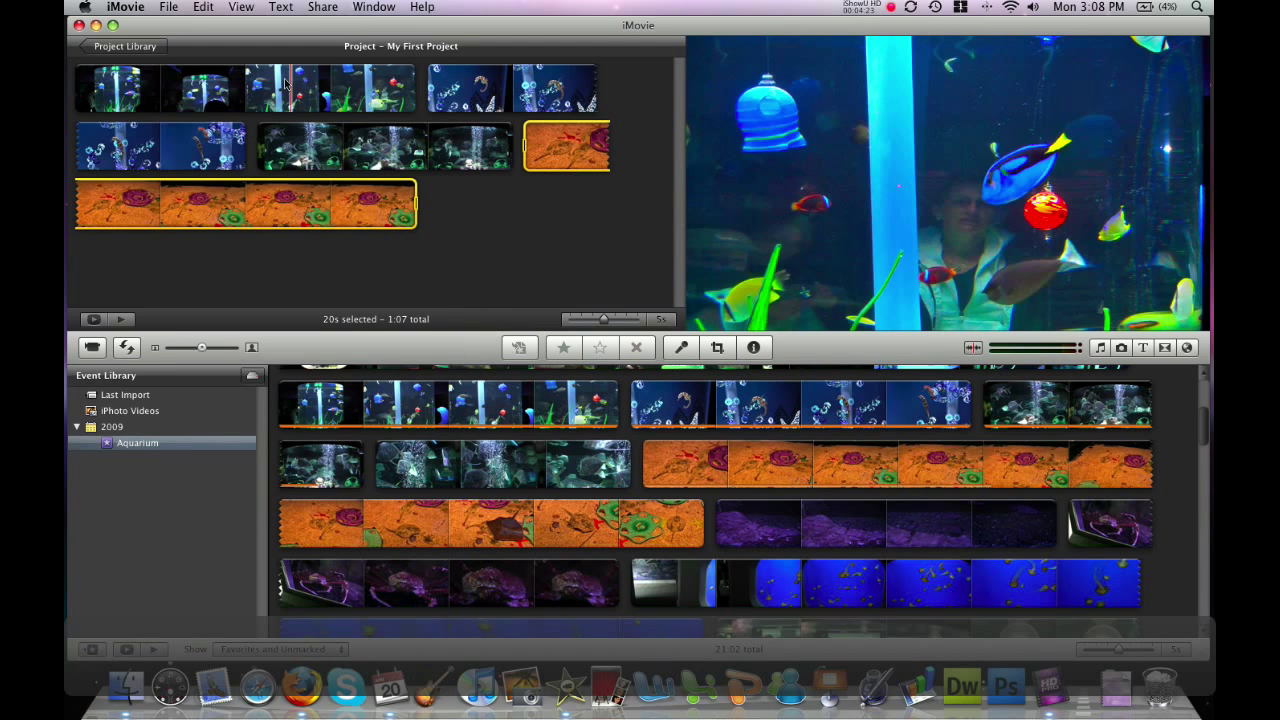